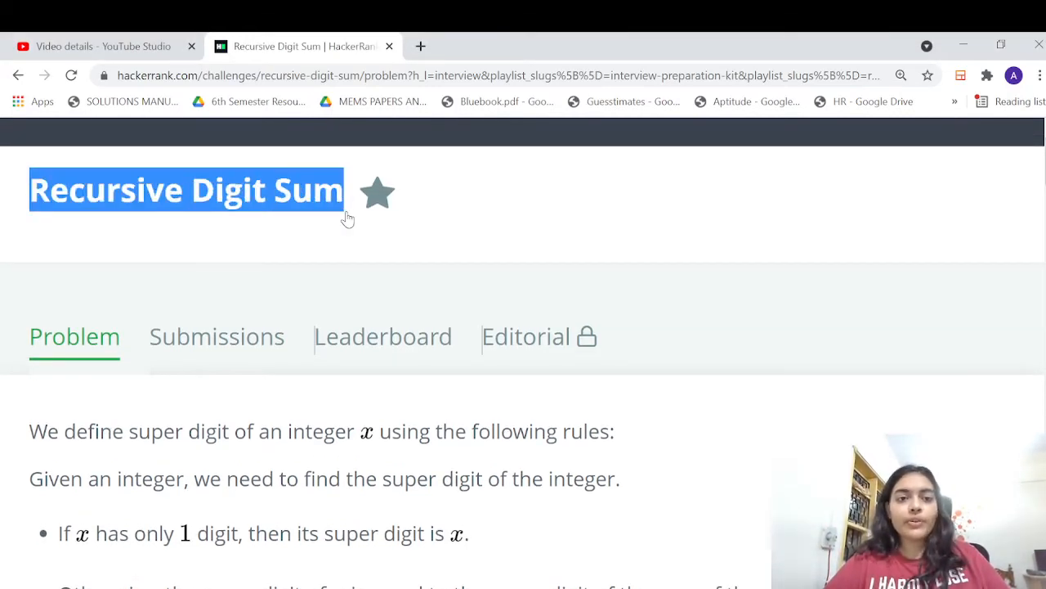
{"action": "mouse_move", "coordinate": [342, 371]}
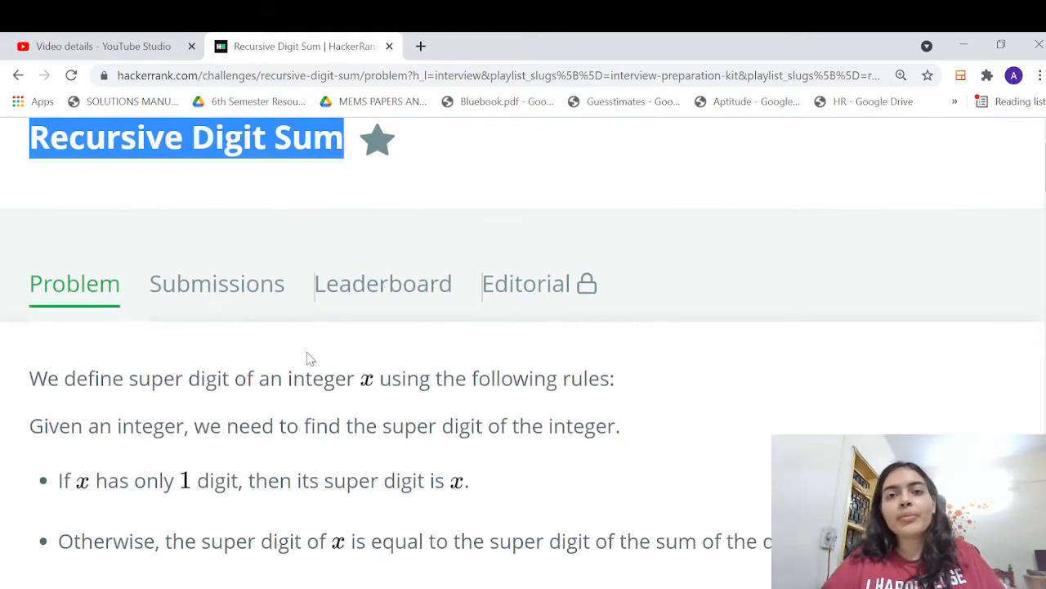
Review the super digit definition and the 9875 example in the problem statement
{"action": "left_click_drag", "start_coordinate": [128, 377], "coordinate": [254, 378]}
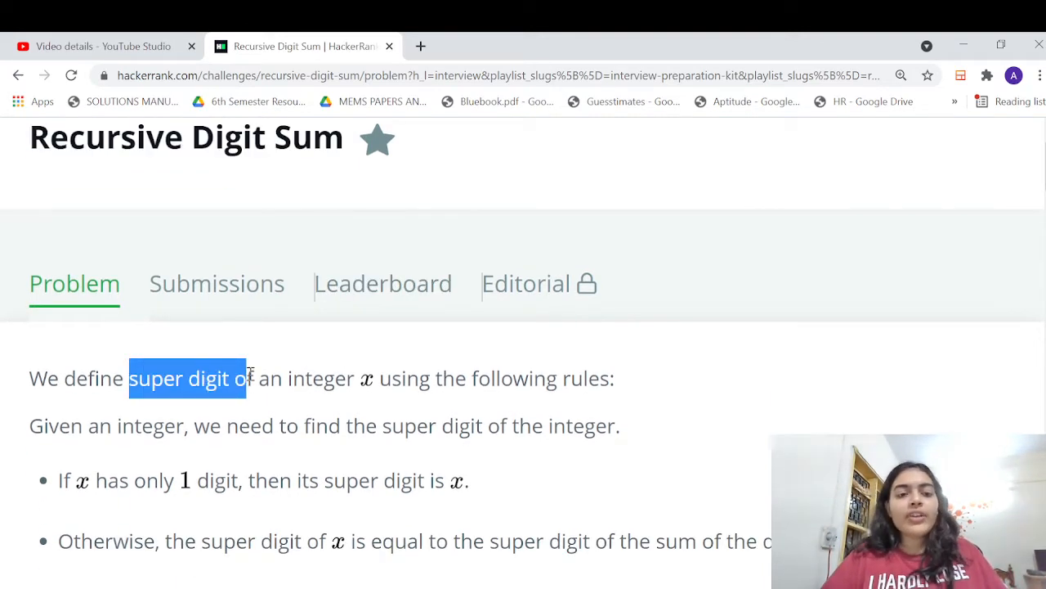
{"action": "left_click_drag", "start_coordinate": [249, 378], "coordinate": [232, 378]}
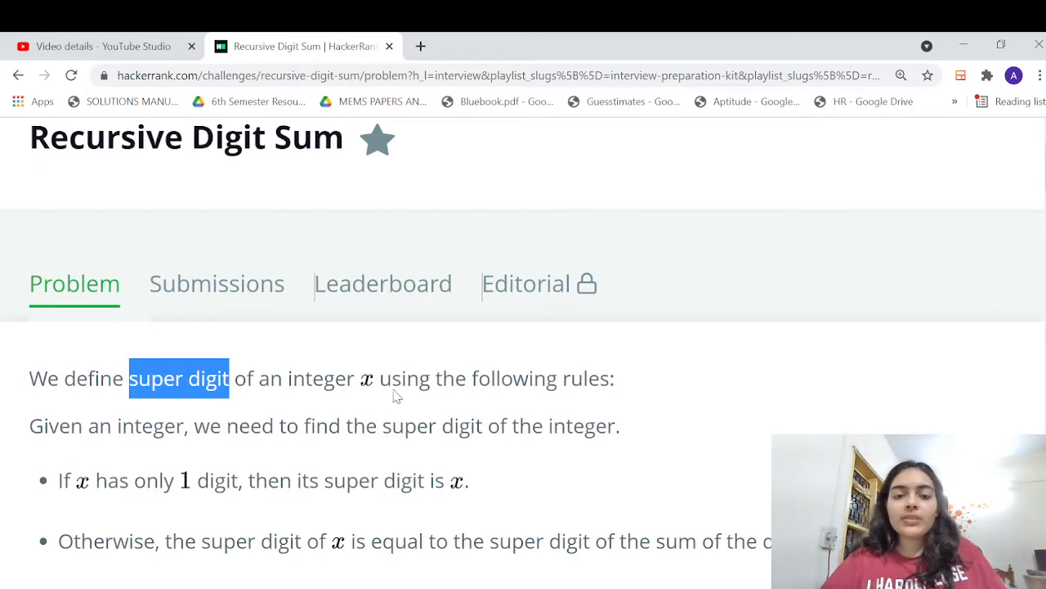
{"action": "scroll", "scroll_direction": "down", "scroll_amount": 3}
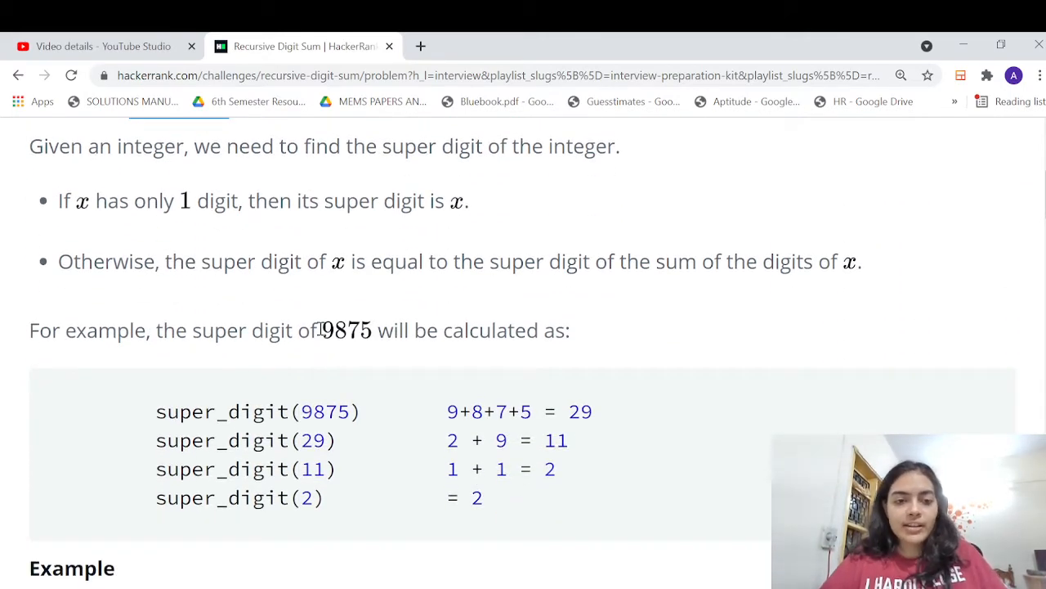
{"action": "left_click", "coordinate": [319, 330]}
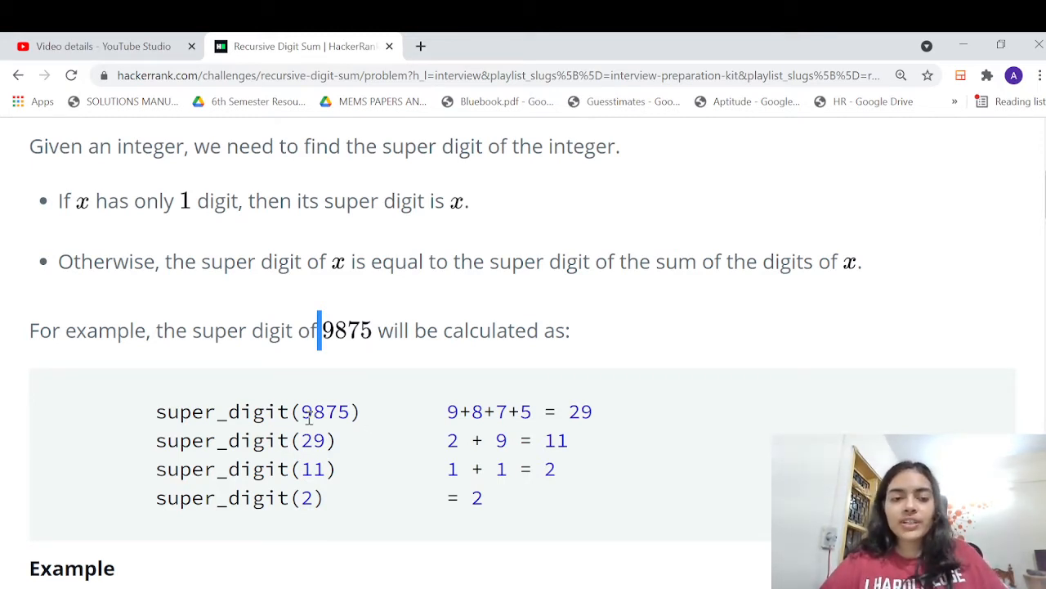
{"action": "double_click", "coordinate": [323, 412]}
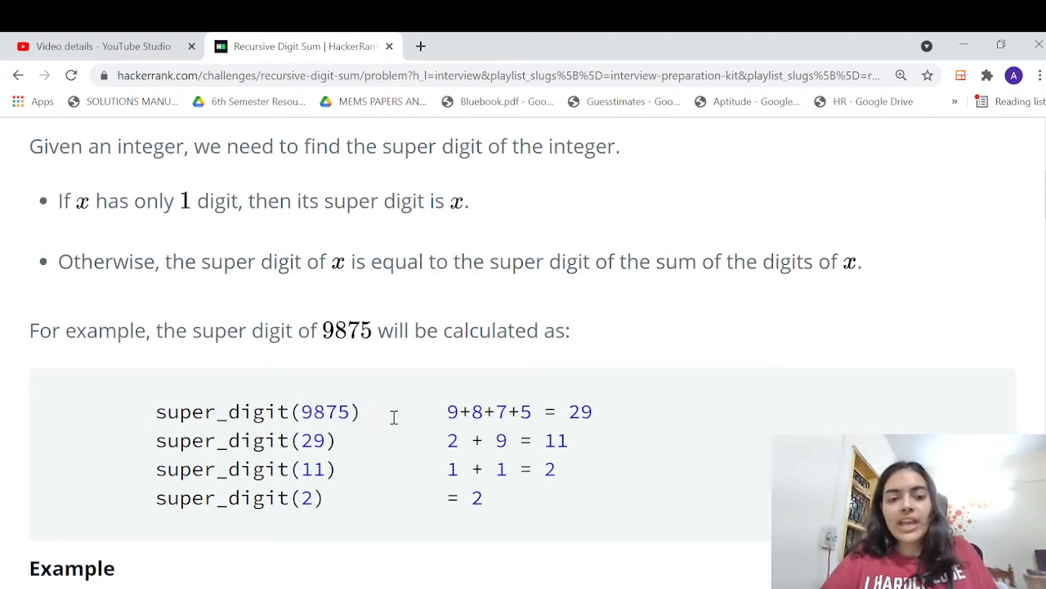
{"action": "left_click_drag", "start_coordinate": [448, 412], "coordinate": [540, 412]}
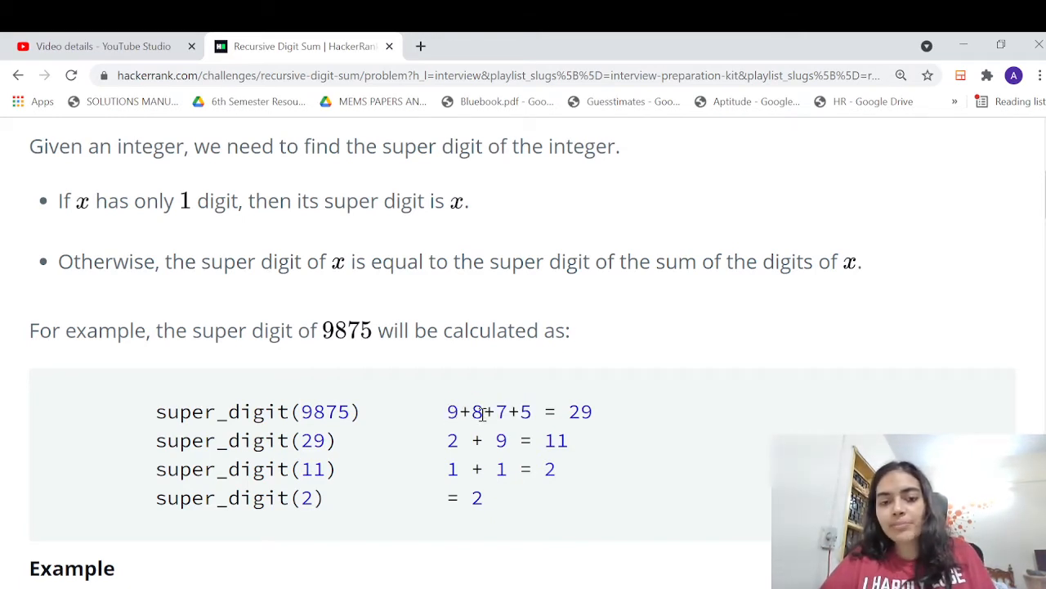
{"action": "double_click", "coordinate": [579, 412]}
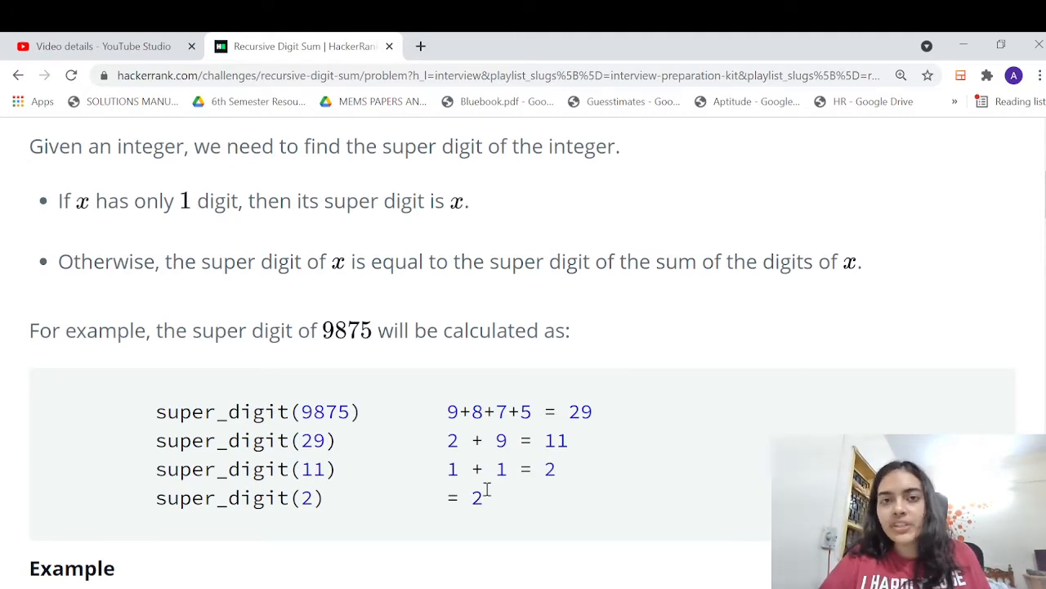
Follow the worked example down to the result 8 of 1+1+6 and reach the editor
{"action": "scroll", "scroll_direction": "down", "scroll_amount": 3}
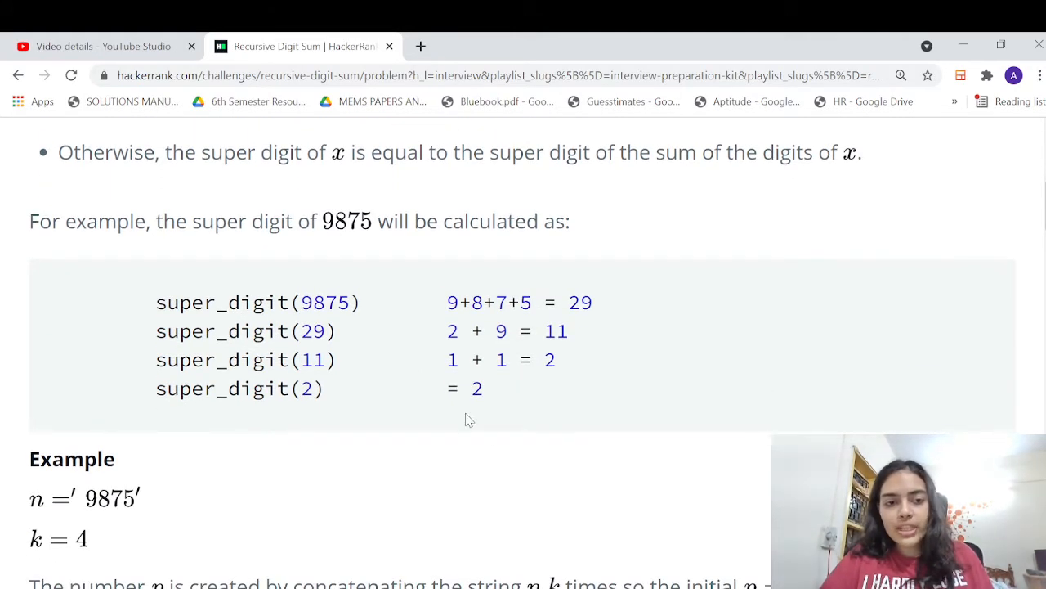
{"action": "scroll", "scroll_direction": "down", "scroll_amount": 3}
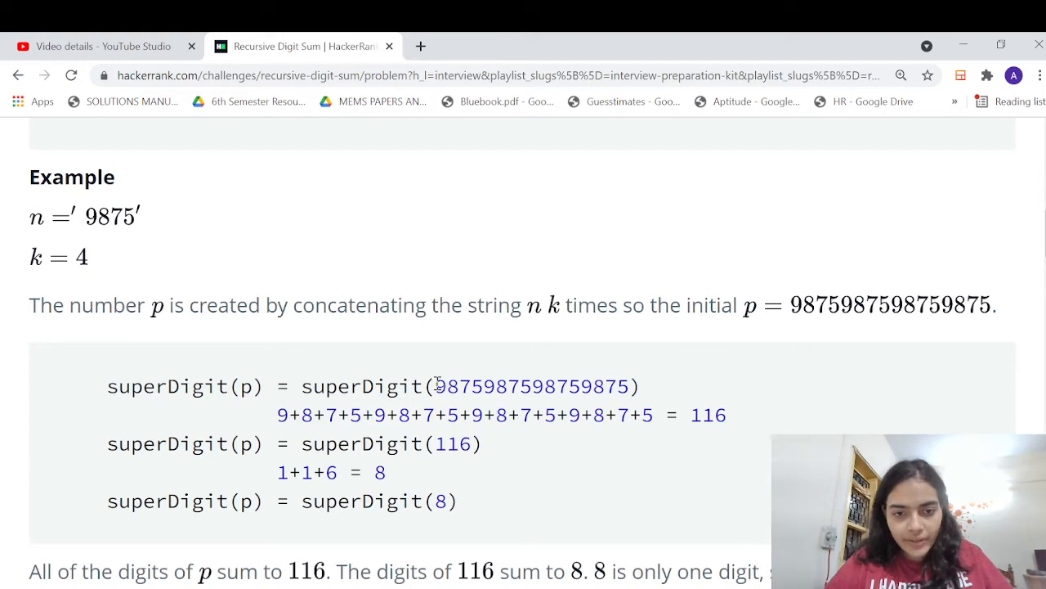
{"action": "double_click", "coordinate": [500, 386]}
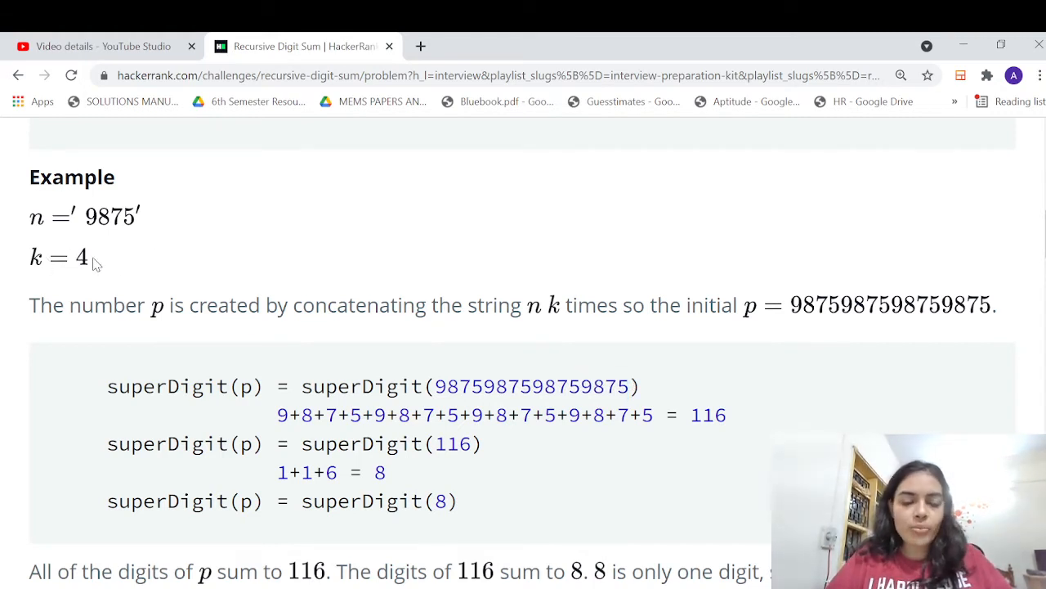
{"action": "left_click_drag", "start_coordinate": [277, 416], "coordinate": [564, 415]}
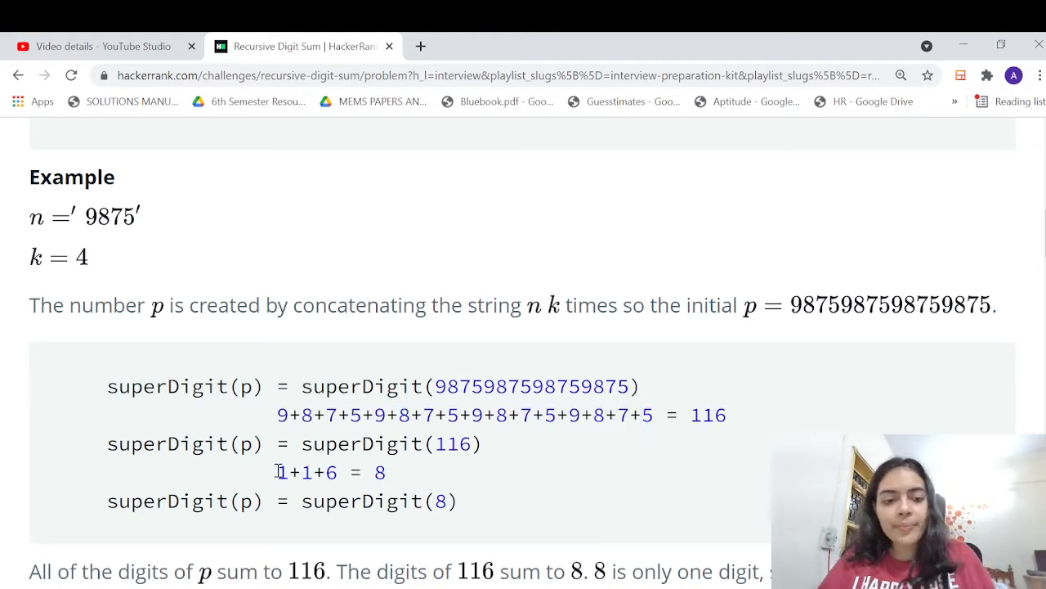
{"action": "double_click", "coordinate": [451, 443]}
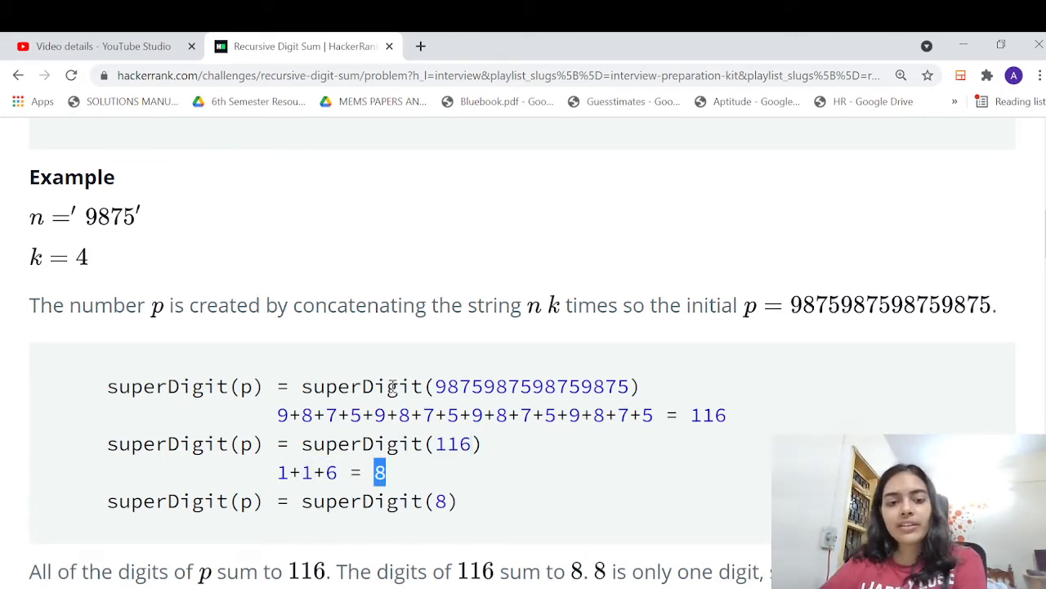
{"action": "scroll", "scroll_direction": "down", "scroll_amount": 3}
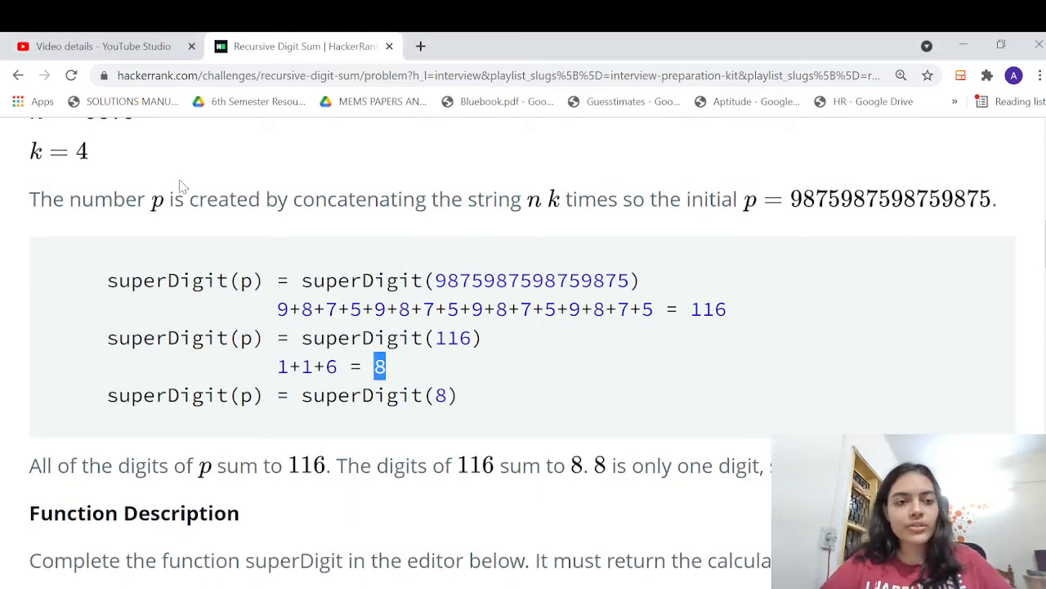
{"action": "scroll", "scroll_direction": "down", "scroll_amount": 3}
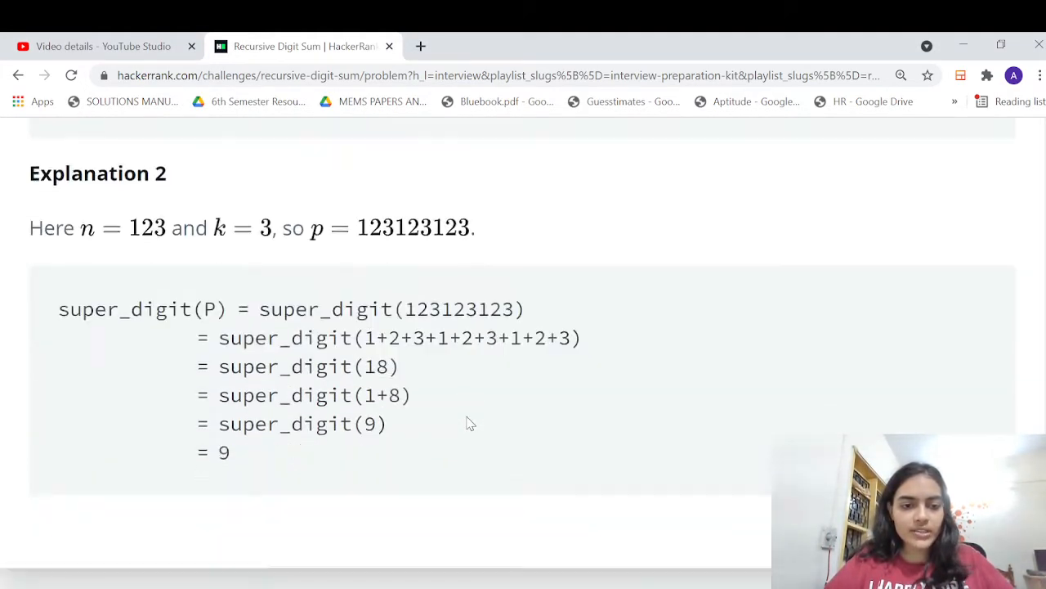
{"action": "scroll", "scroll_direction": "down", "scroll_amount": 3}
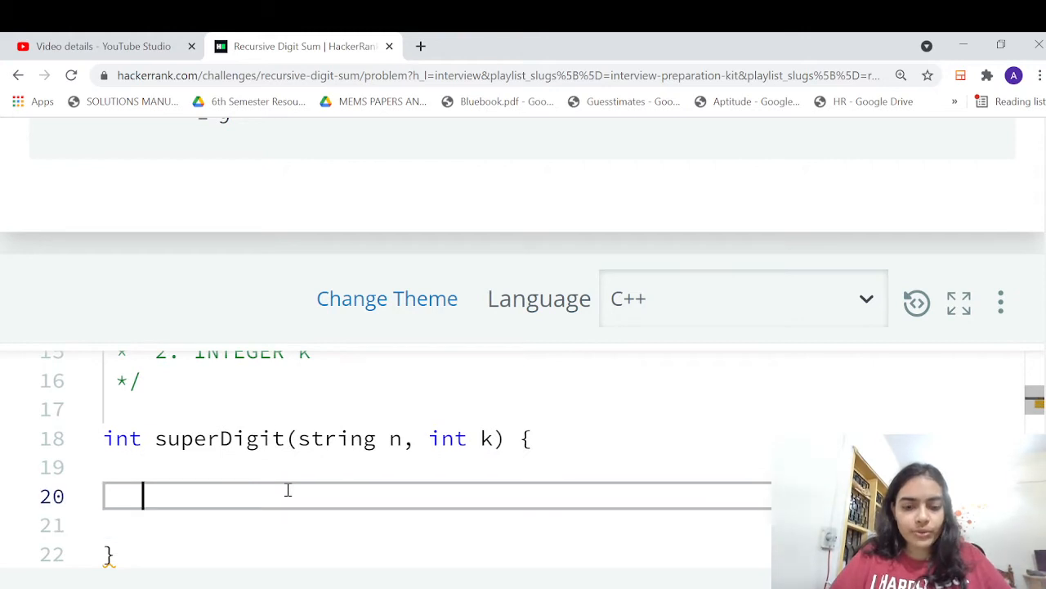
Add comments '//add the digits up , recursion' and '//extract digits from character', then start declaring int no
{"action": "type", "text": "//add the digits up"}
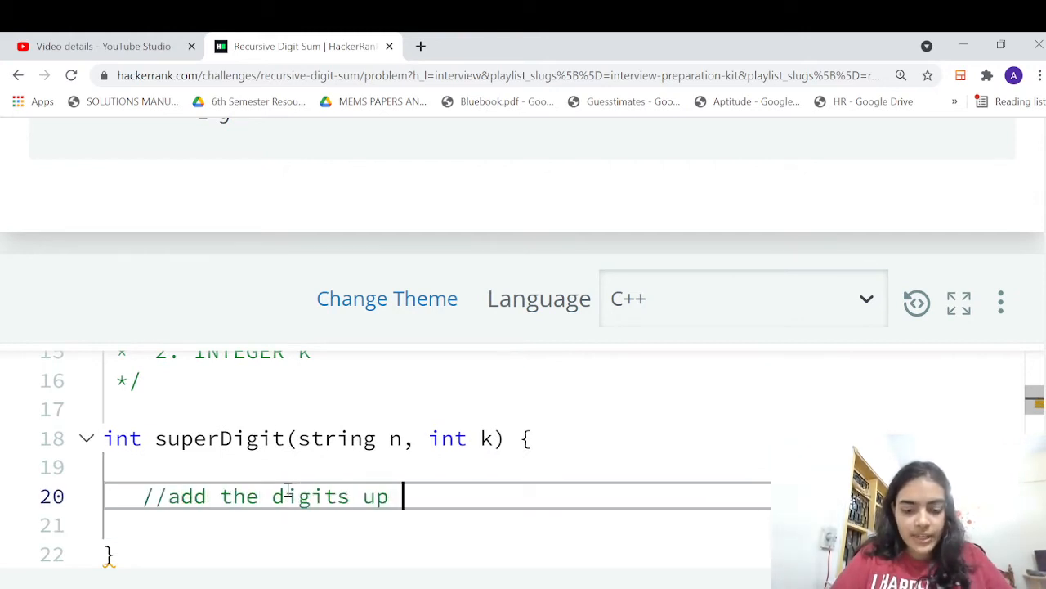
{"action": "type", "text": ", recursi"}
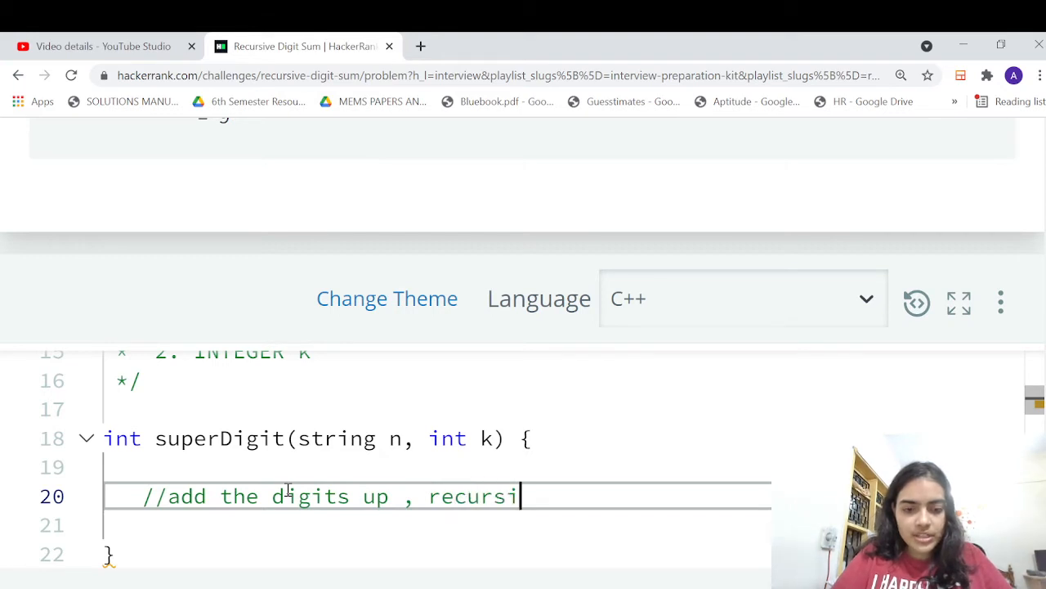
{"action": "type", "text": "on"}
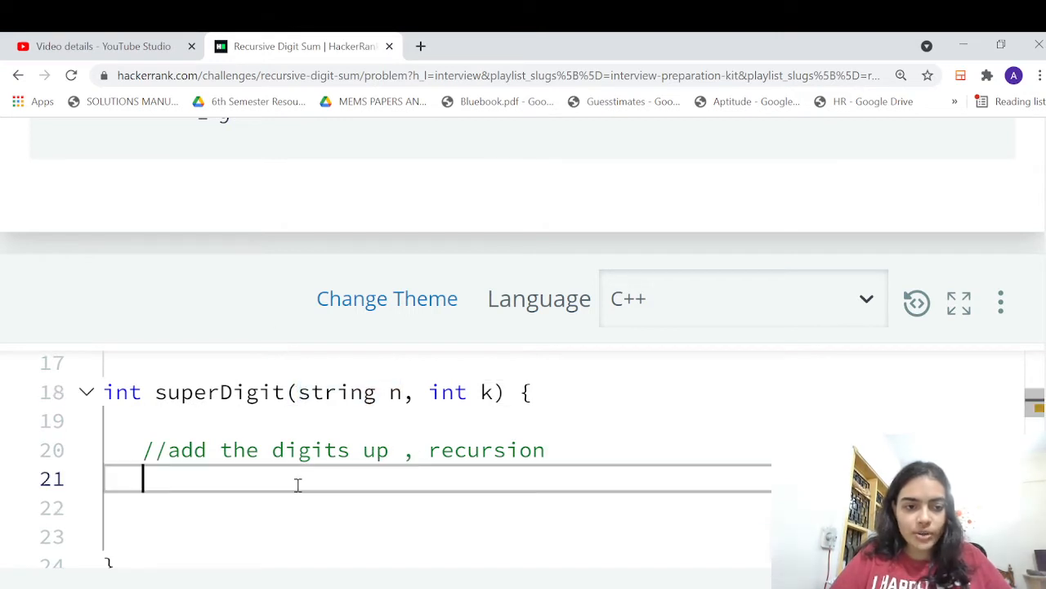
{"action": "type", "text": "//extract"}
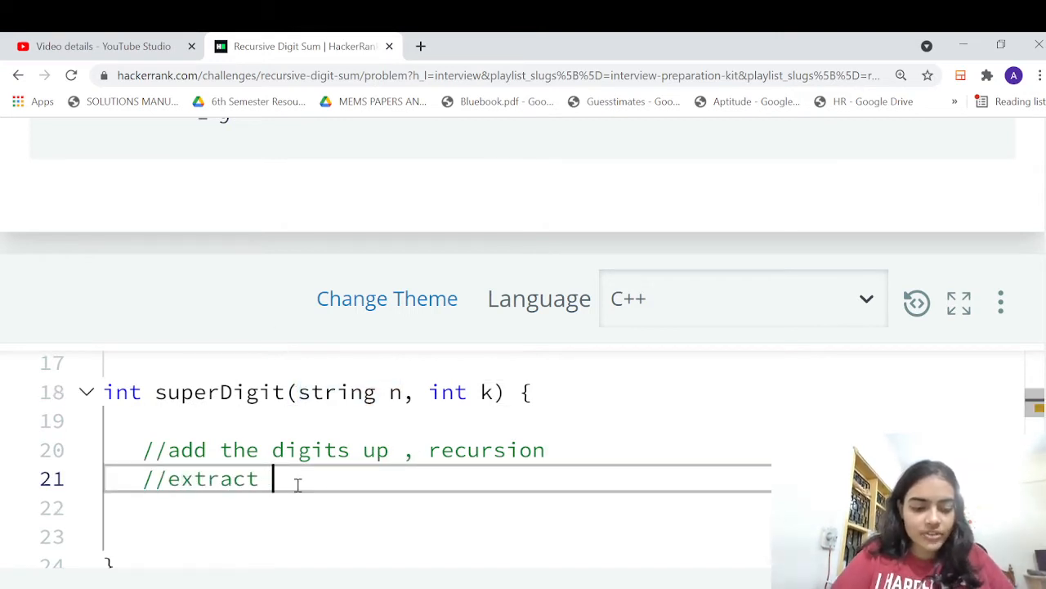
{"action": "type", "text": "digits from character"}
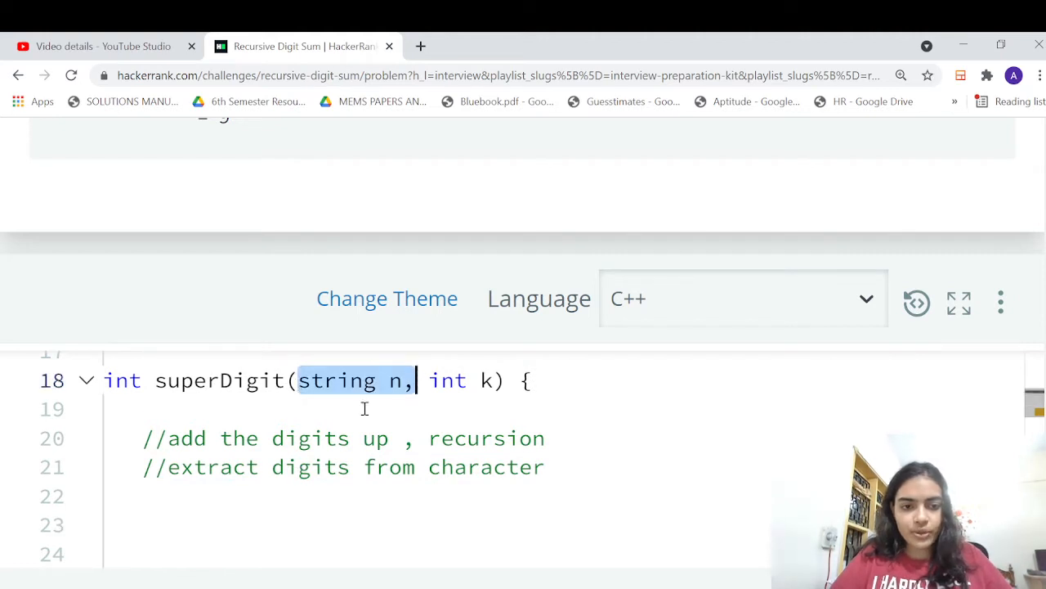
{"action": "type", "text": "i"}
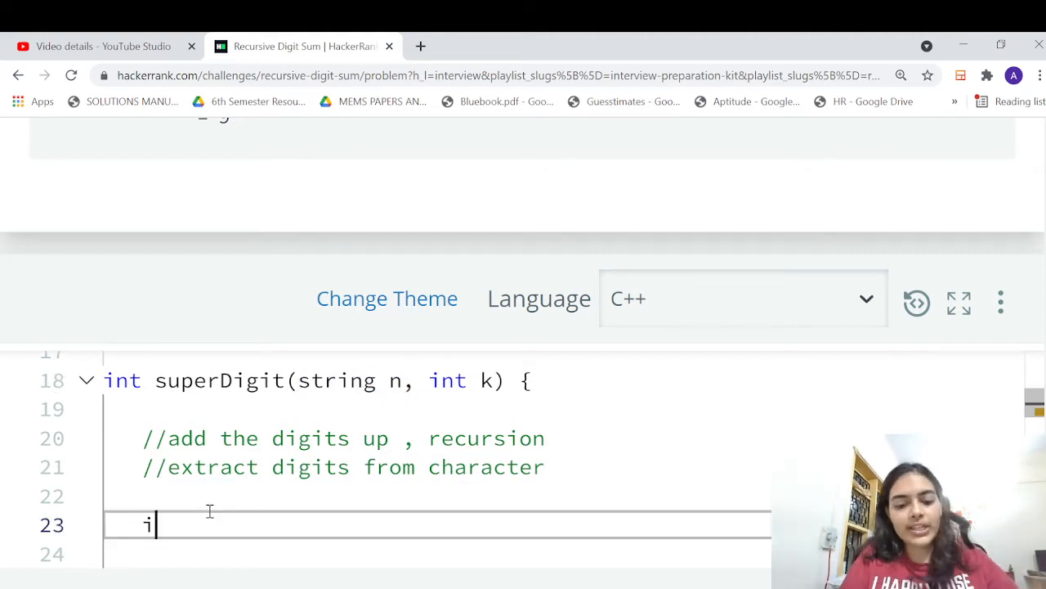
{"action": "type", "text": "nt n"}
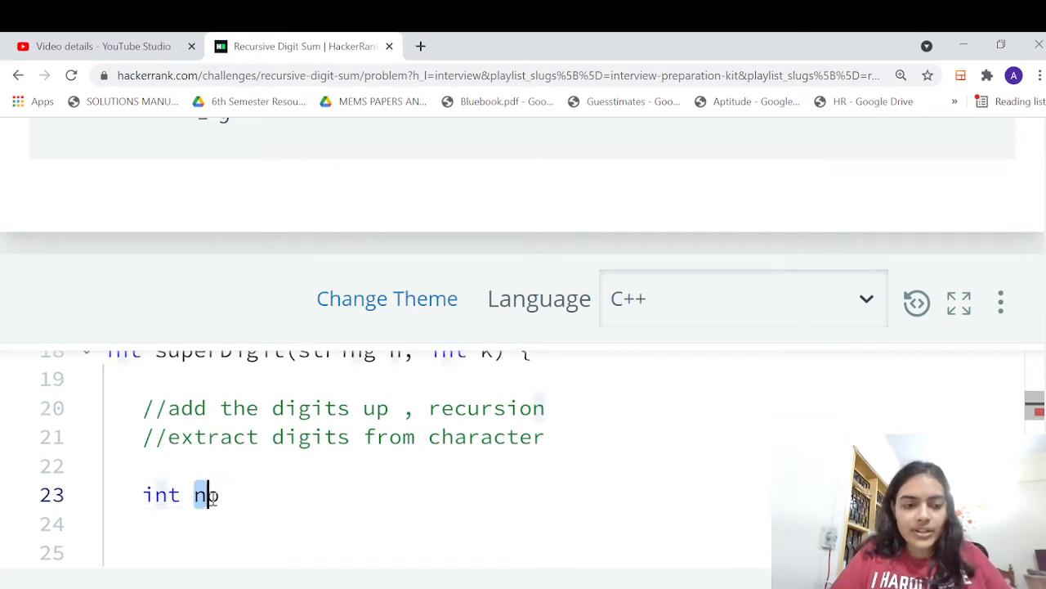
{"action": "type", "text": "o"}
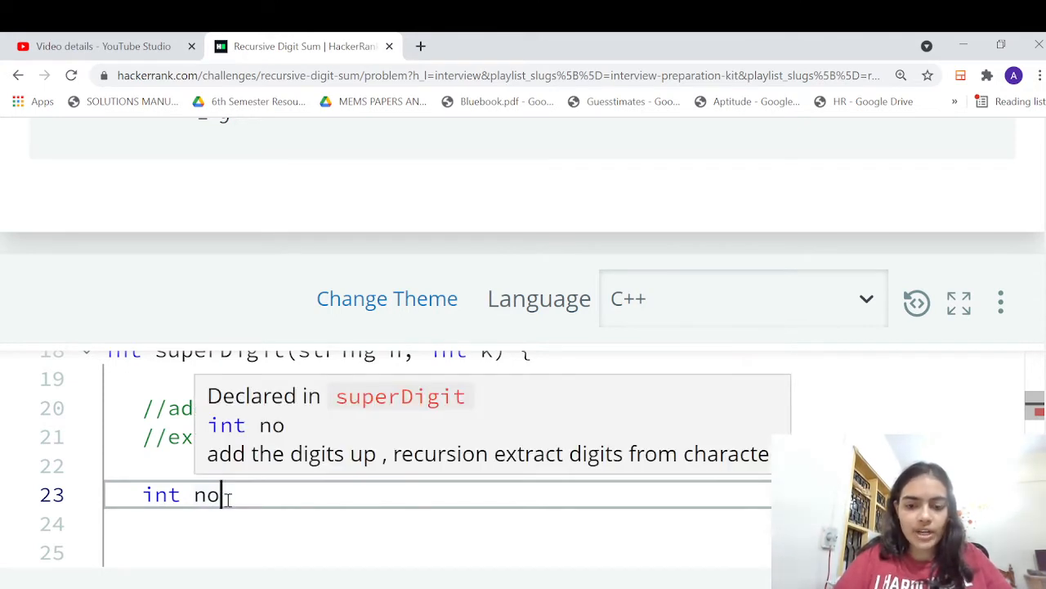
Finish no=0 and write a for(char x:n) loop adding x-48 to no
{"action": "type", "text": "=0;"}
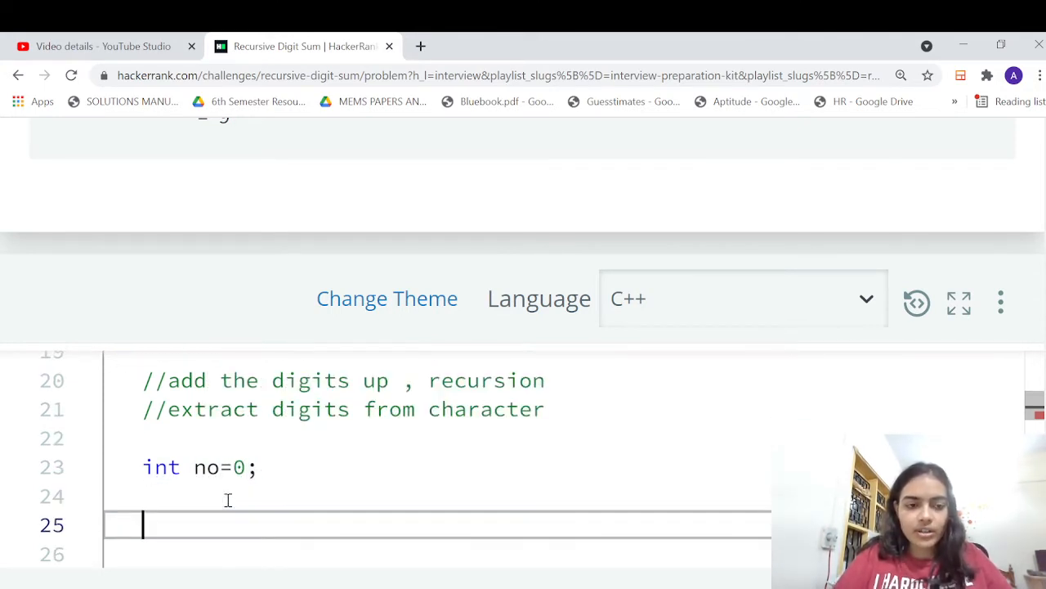
{"action": "type", "text": "for("}
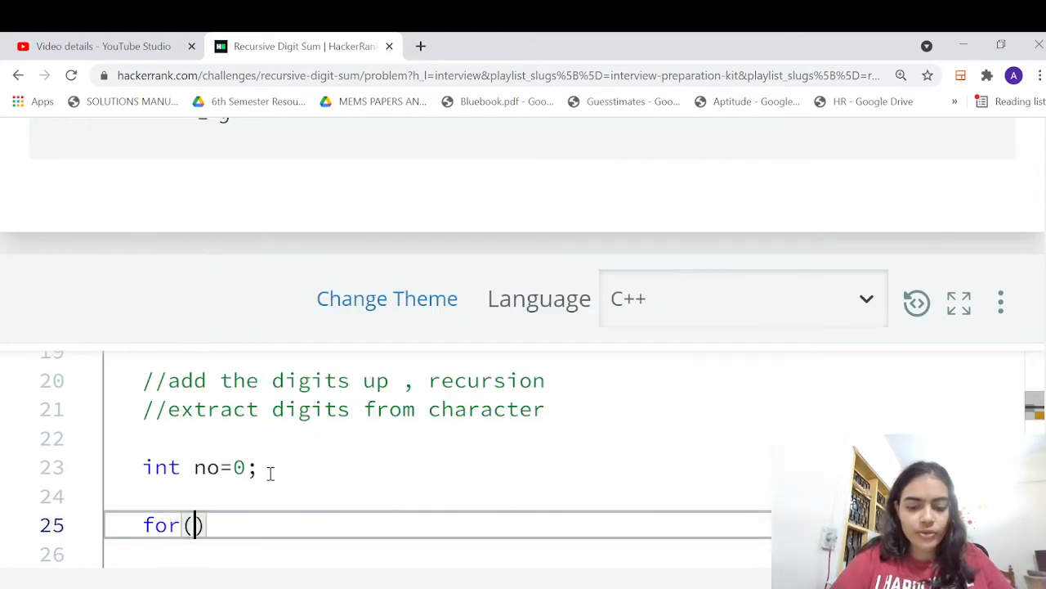
{"action": "type", "text": "char x:n"}
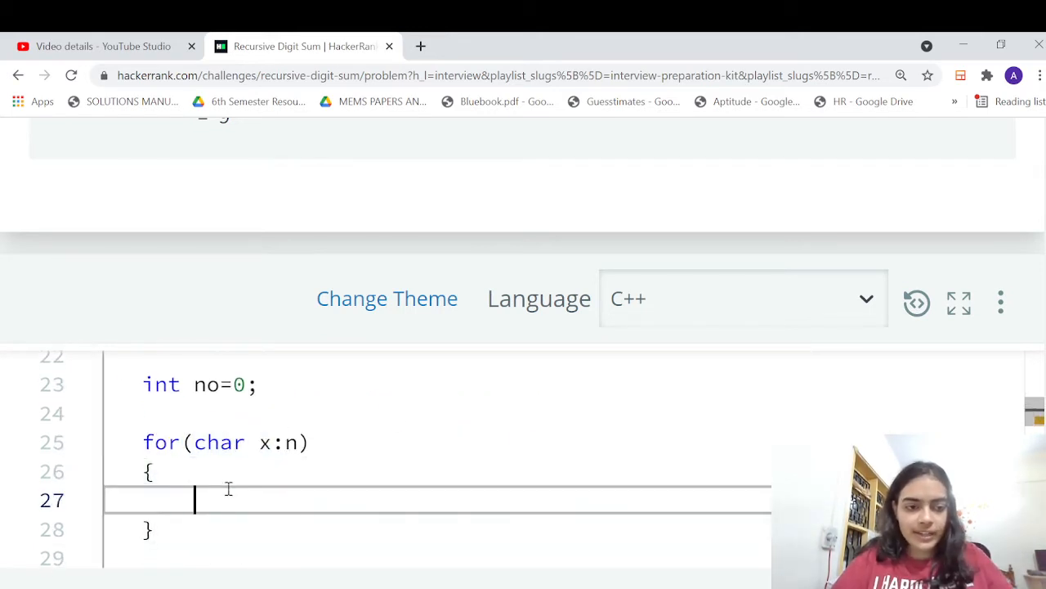
{"action": "type", "text": "no+="}
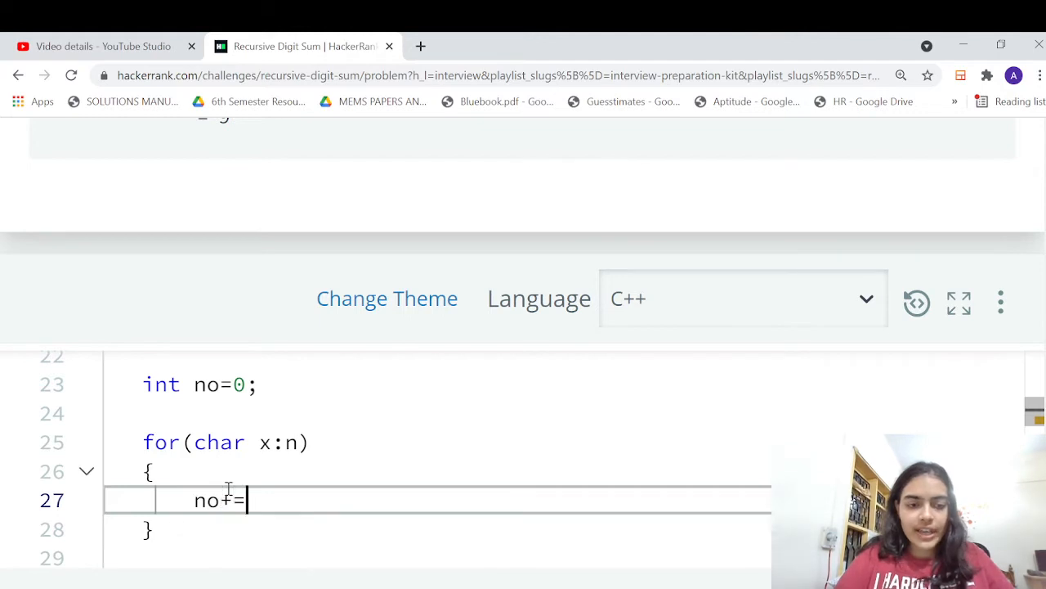
{"action": "double_click", "coordinate": [206, 501]}
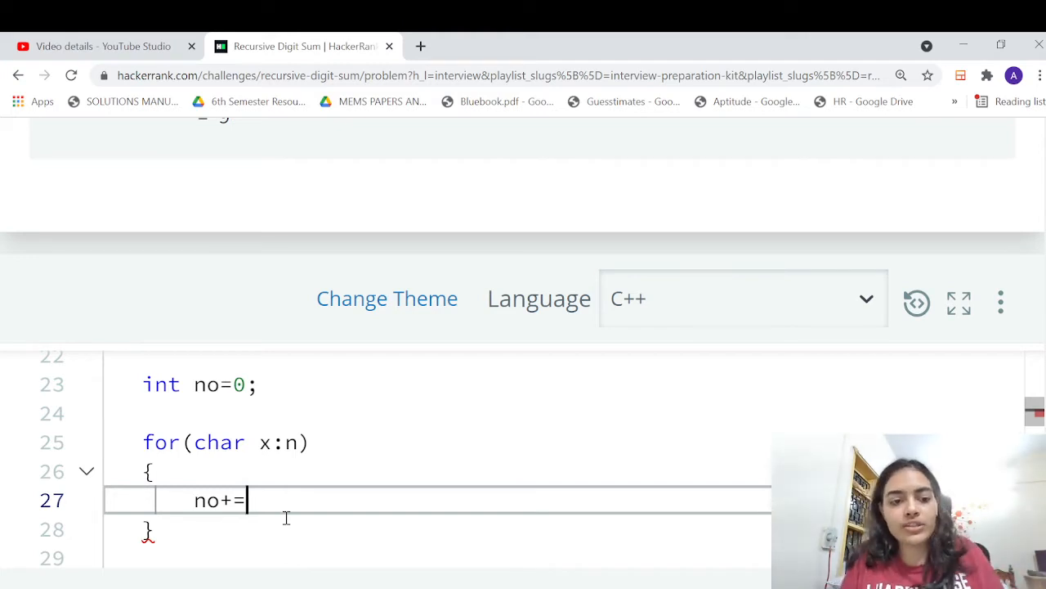
{"action": "type", "text": "x-"}
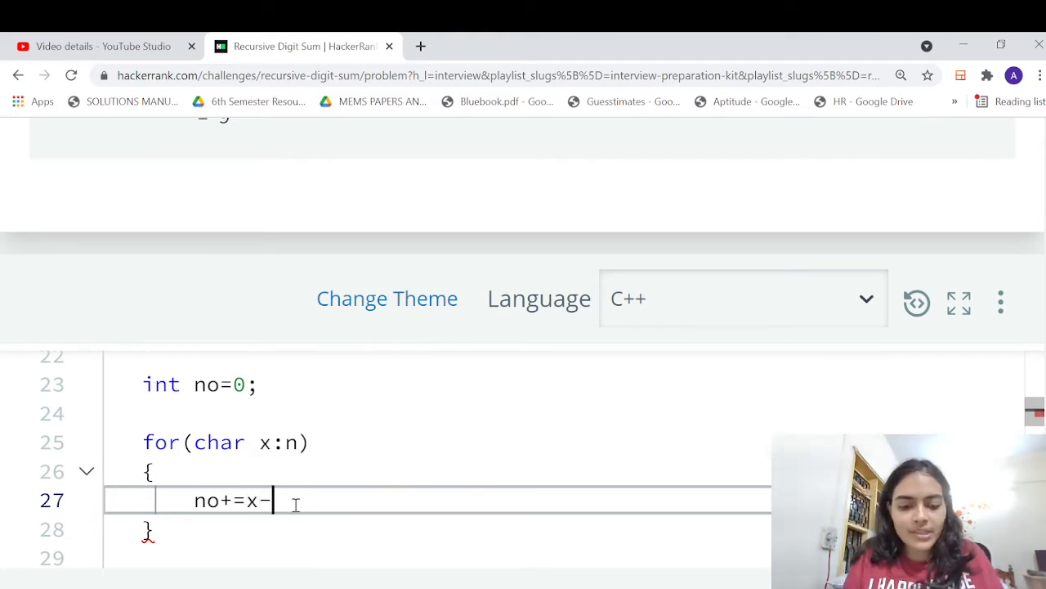
{"action": "type", "text": "48;"}
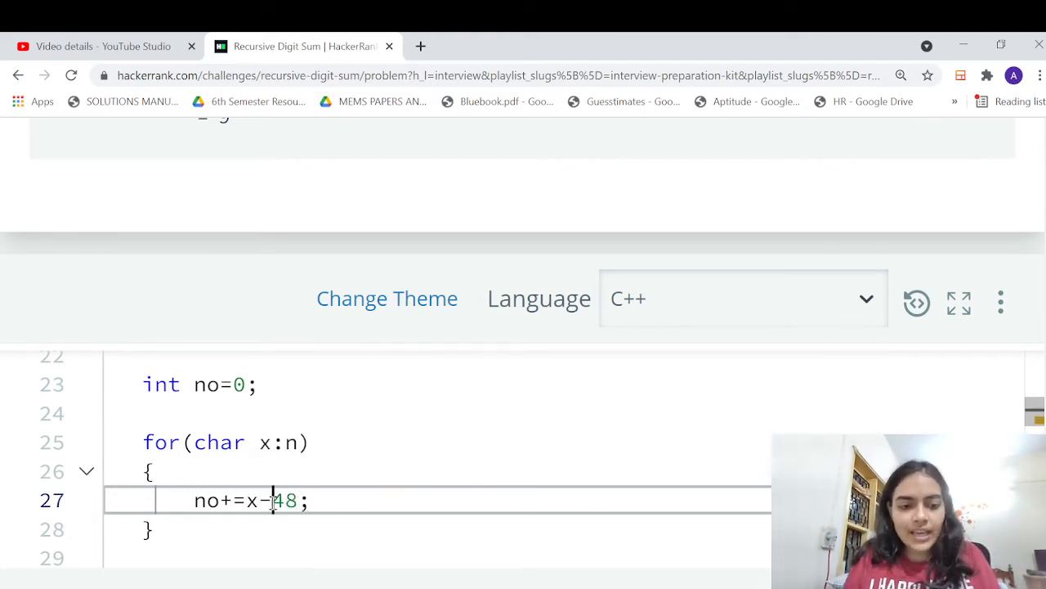
Annotate the loop with comments //x =3 and //51-48 =3 explaining the character conversion
{"action": "left_click_drag", "start_coordinate": [249, 500], "coordinate": [301, 501]}
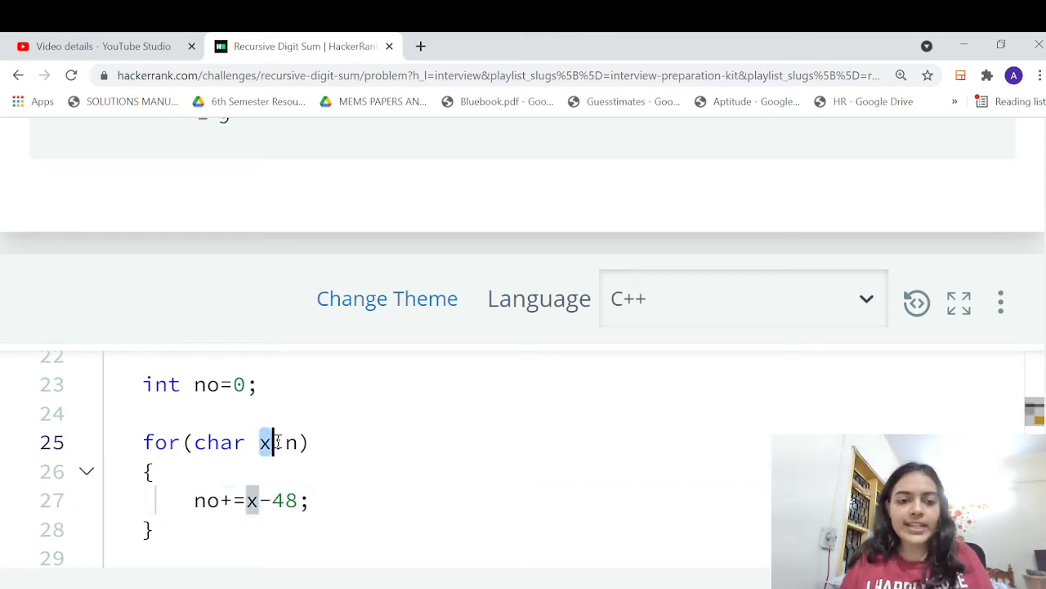
{"action": "type", "text": "//"}
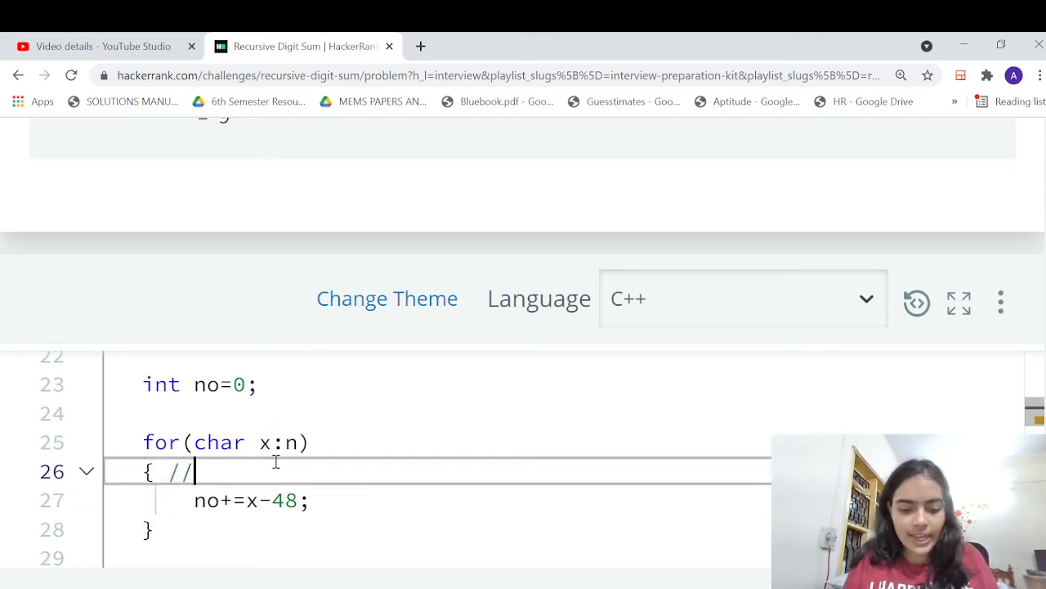
{"action": "type", "text": "x  =3"}
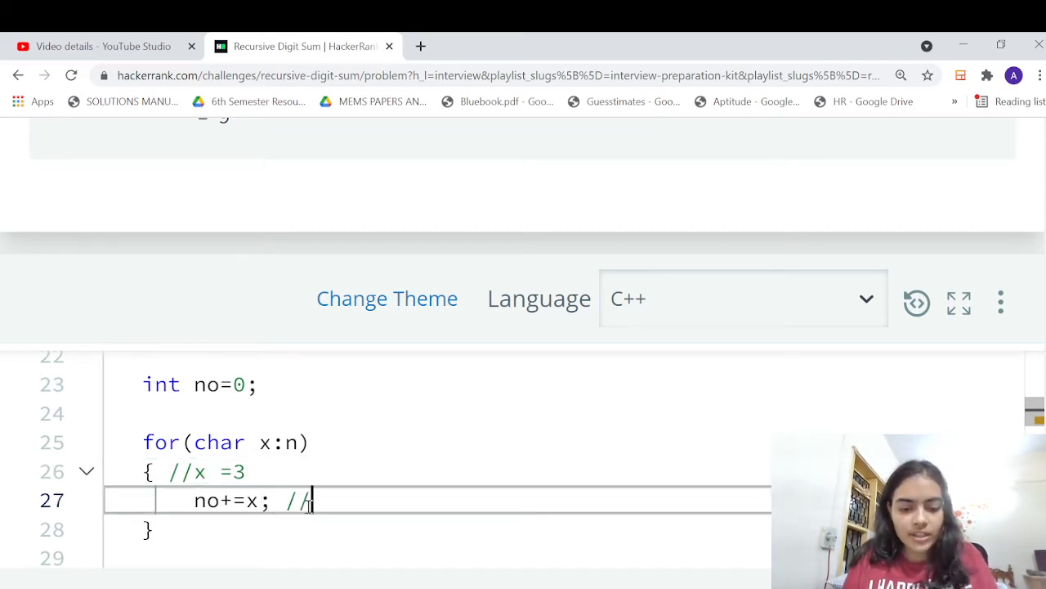
{"action": "type", "text": "51"}
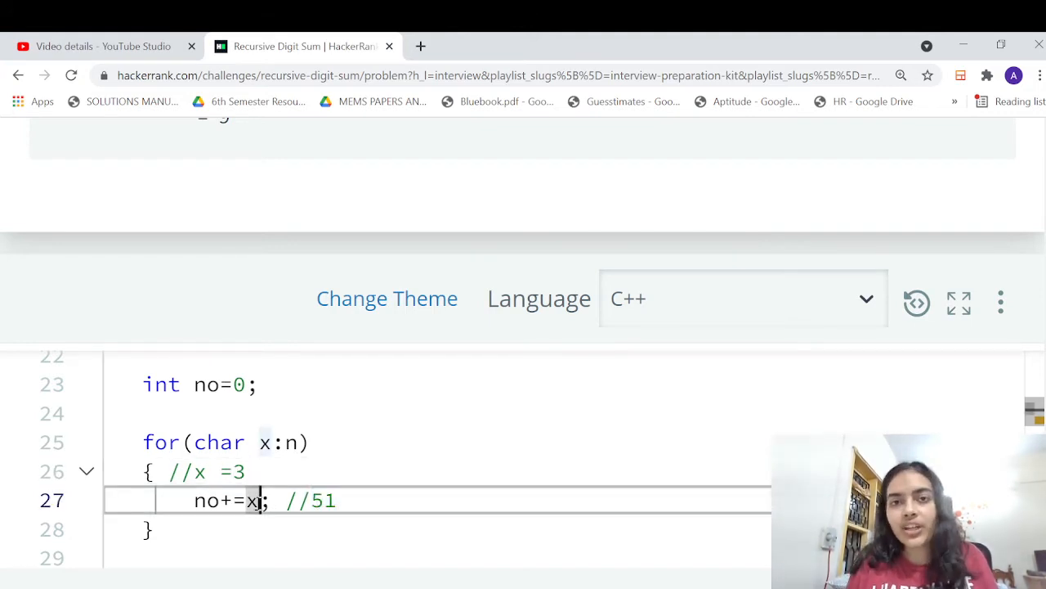
{"action": "type", "text": "-48"}
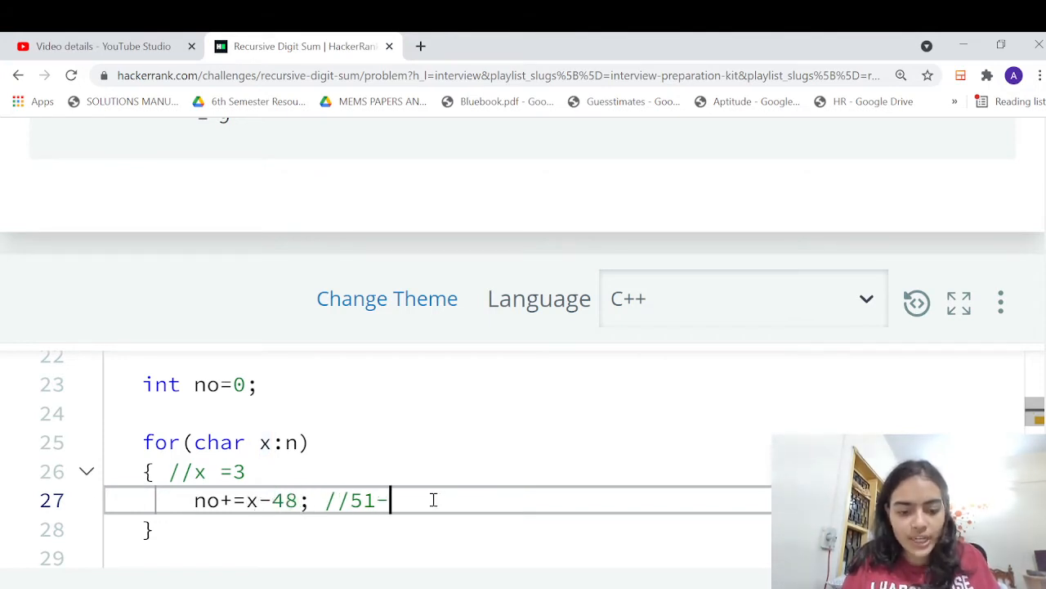
{"action": "type", "text": "48  =3"}
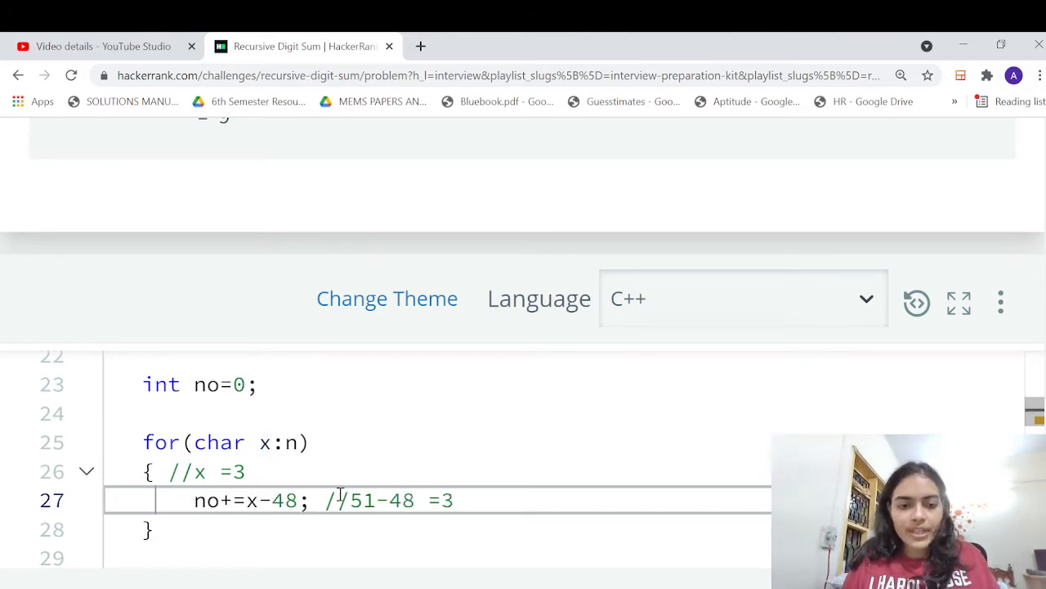
{"action": "left_click_drag", "start_coordinate": [195, 501], "coordinate": [255, 500]}
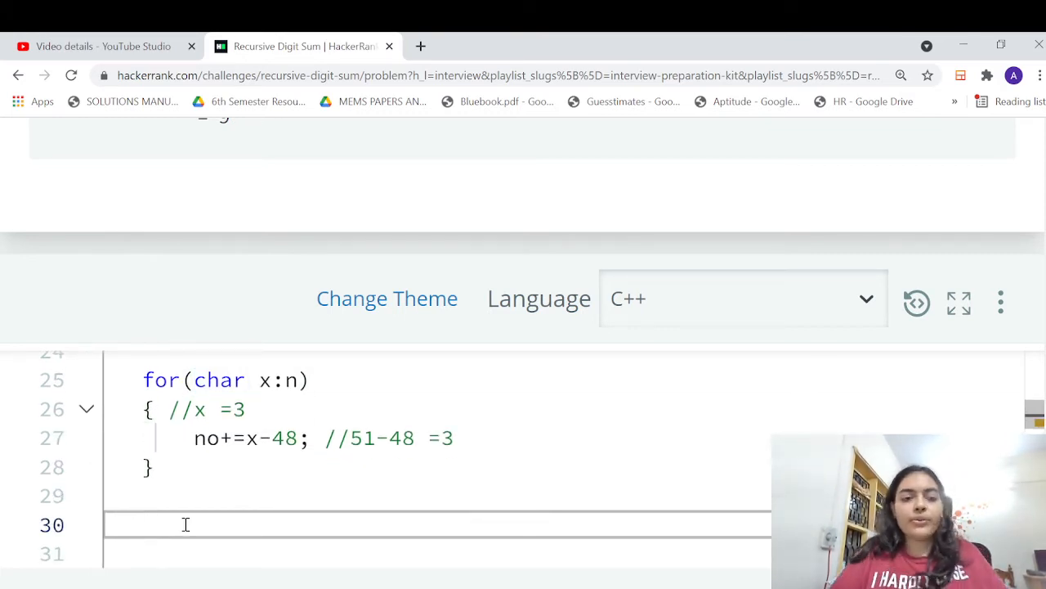
Write no*=k; then return fnc(no) with a '//recursive fnc;' comment
{"action": "type", "text": "no*"}
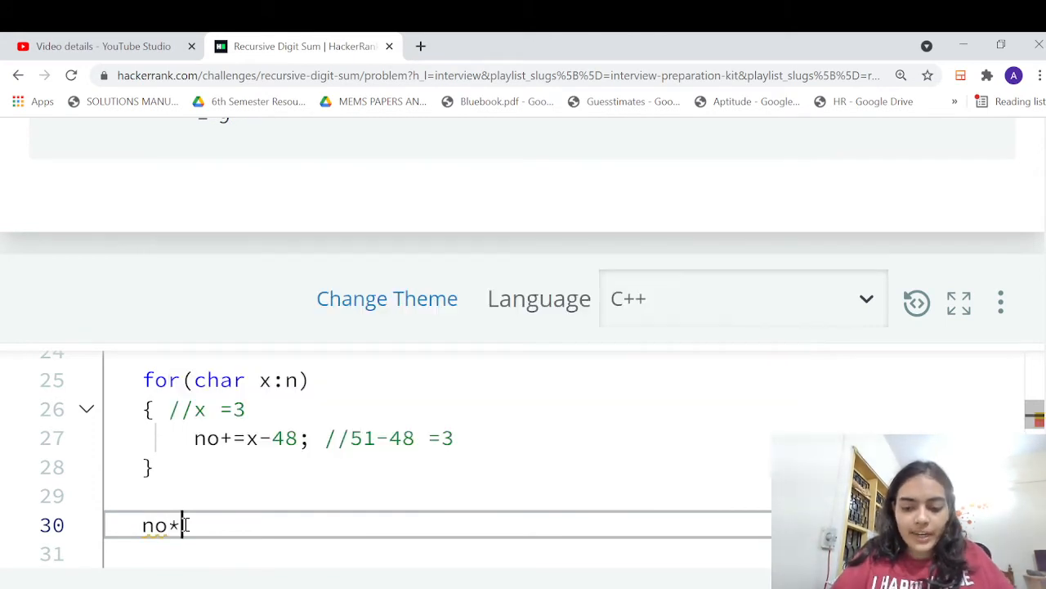
{"action": "type", "text": "=k;"}
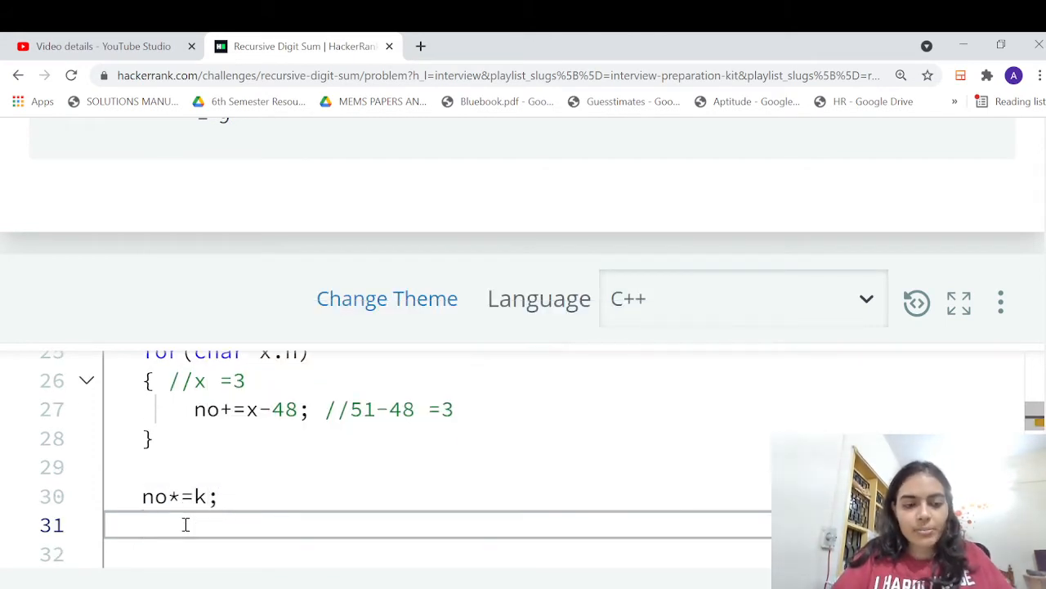
{"action": "type", "text": "return"}
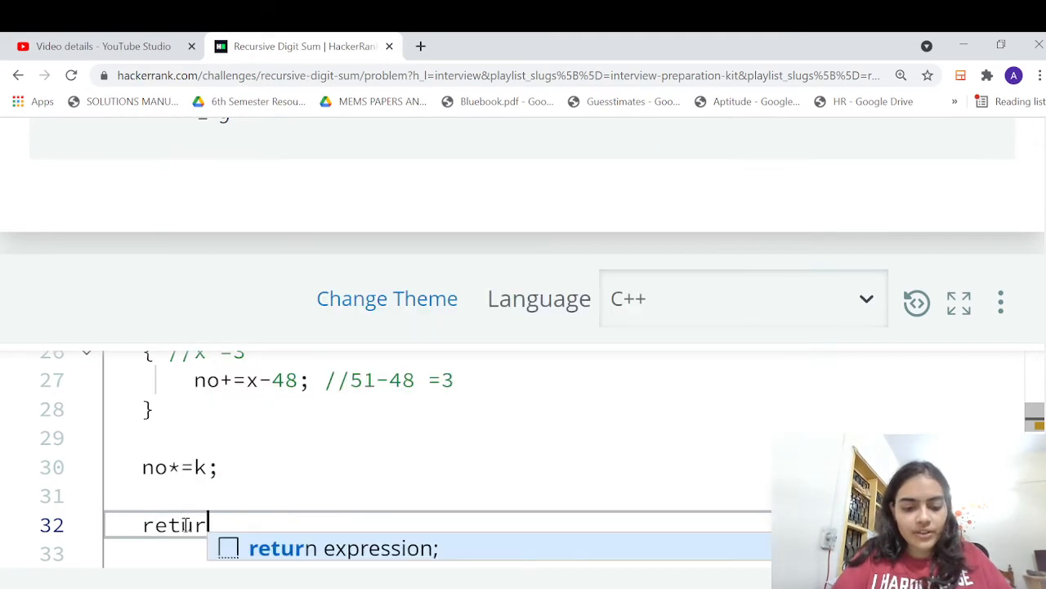
{"action": "type", "text": "n fnc()"}
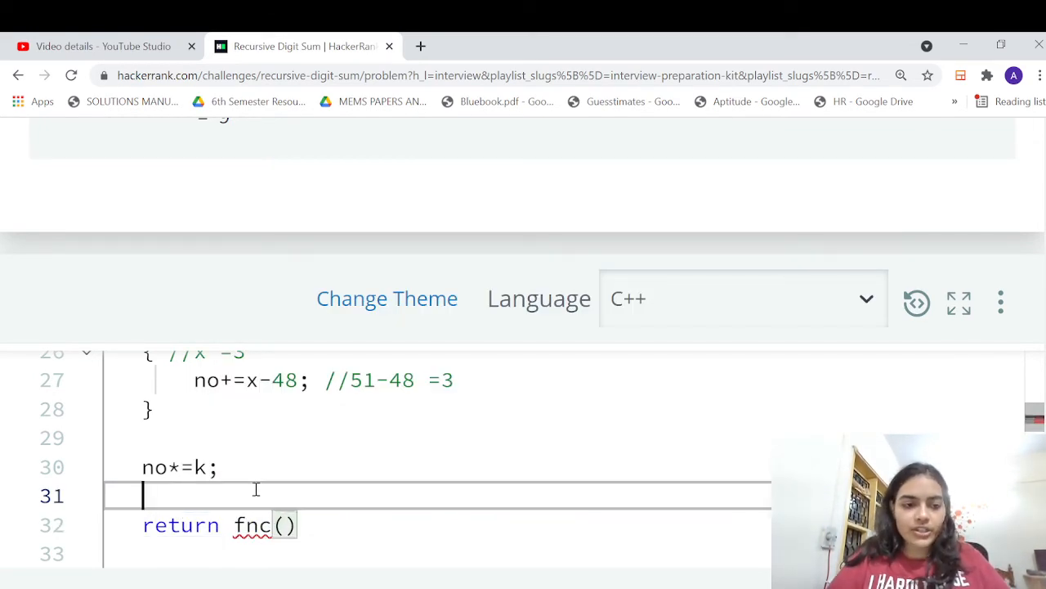
{"action": "type", "text": "//recursiv"}
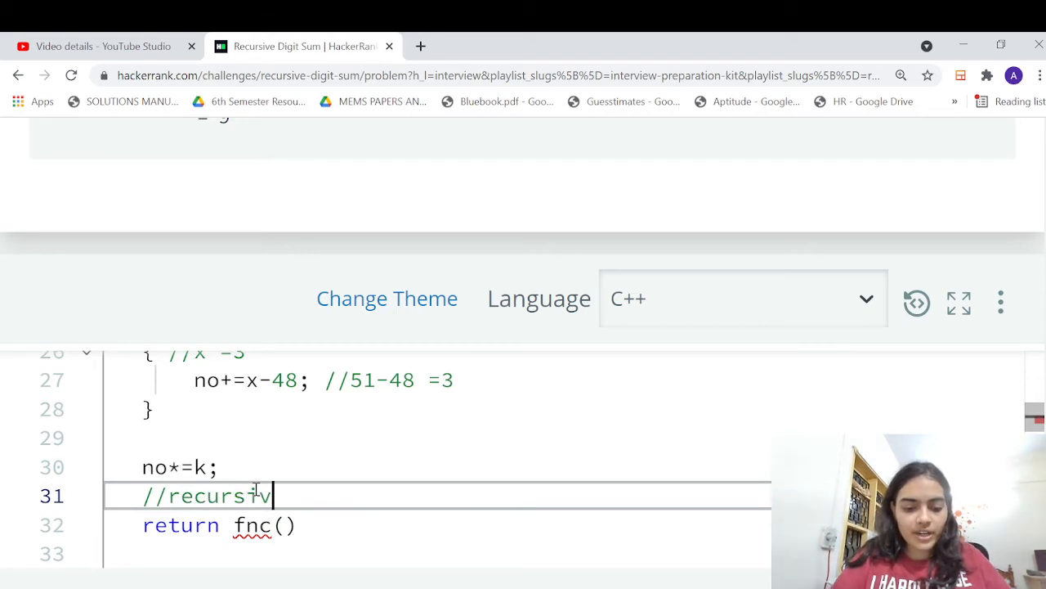
{"action": "type", "text": "iv"}
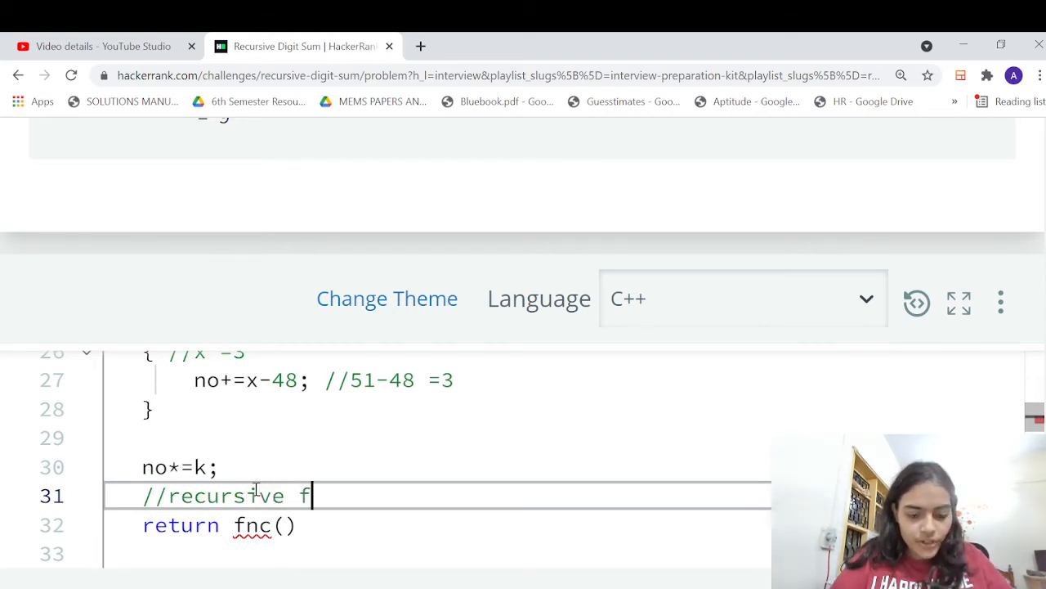
{"action": "type", "text": "nc;"}
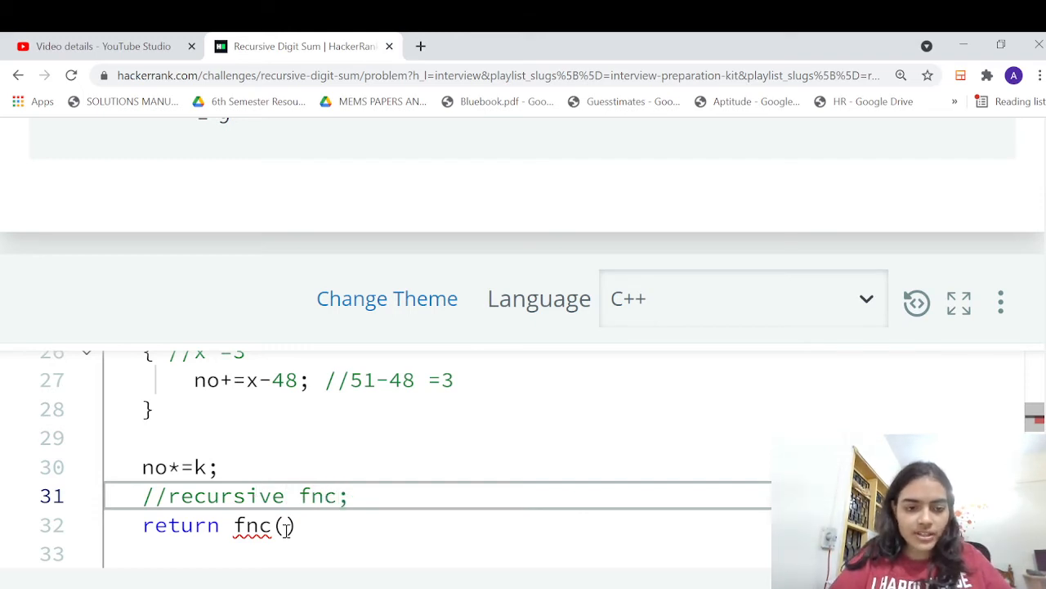
{"action": "type", "text": "no"}
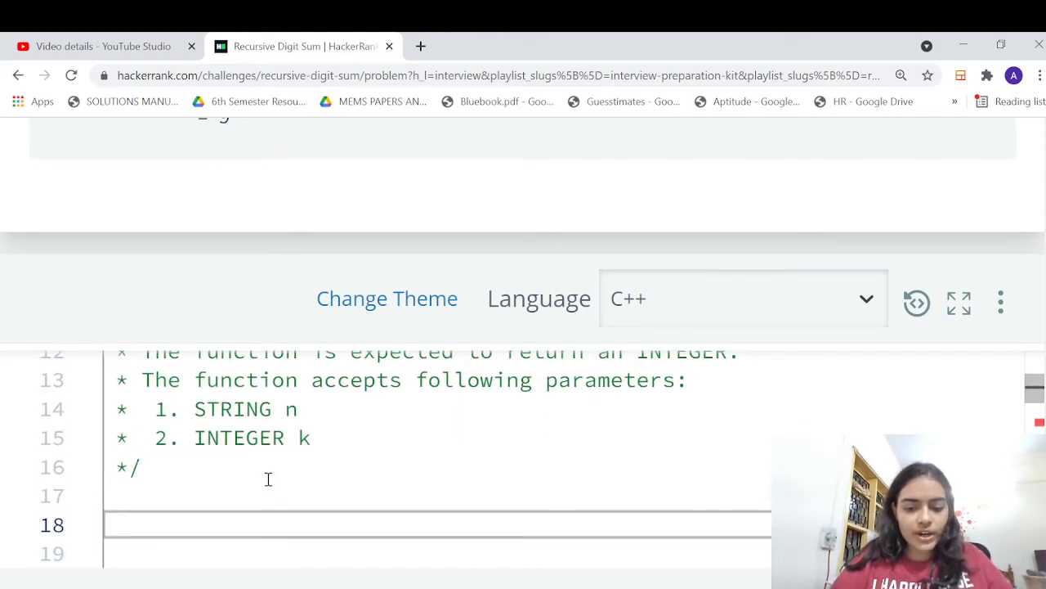
Declare int fnc(long long no) above superDigit with a '//base case ->when do...' comment
{"action": "scroll", "scroll_direction": "down", "scroll_amount": 3}
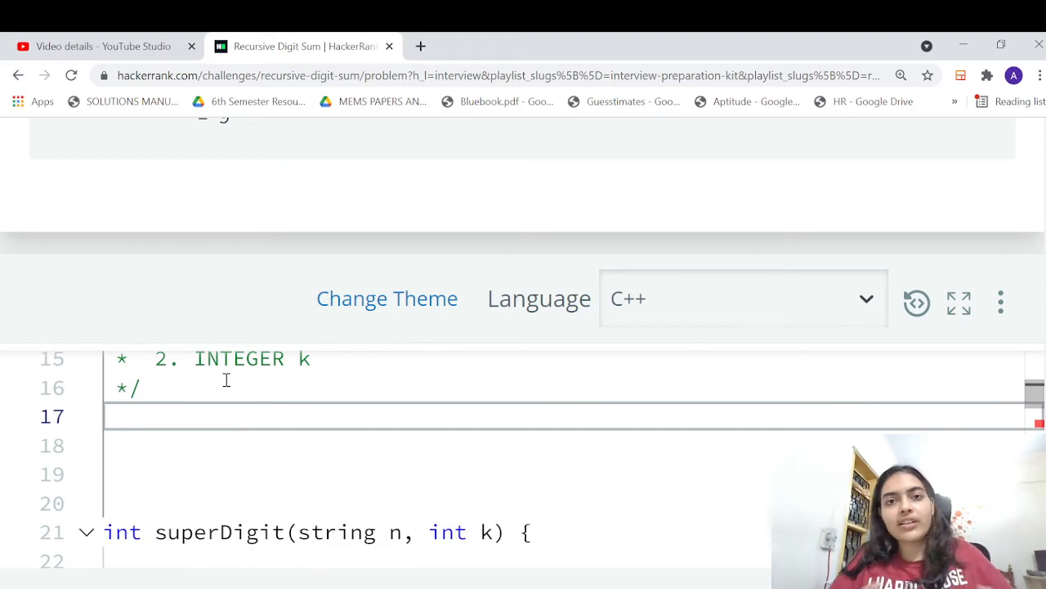
{"action": "type", "text": "i"}
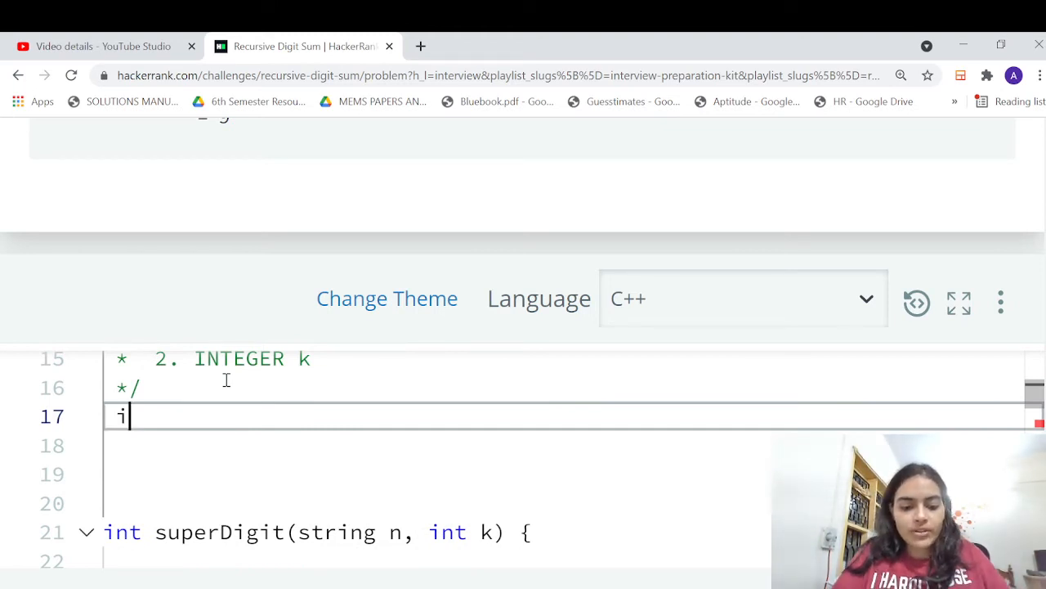
{"action": "type", "text": "nt fnc(long long no"}
{"action": "left_click", "coordinate": [565, 445]}
{"action": "type", "text": "{"}
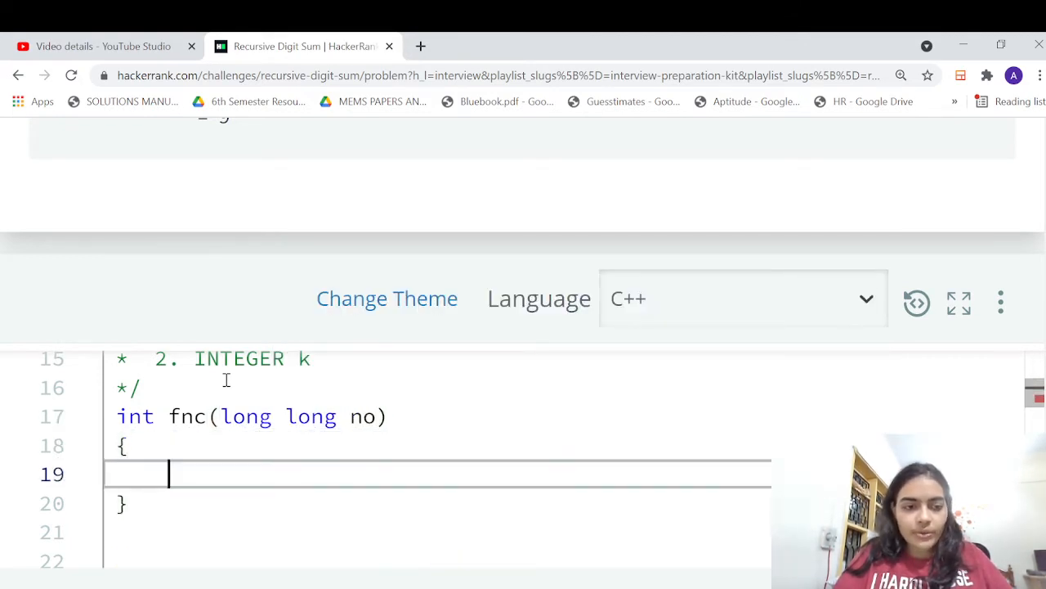
{"action": "double_click", "coordinate": [187, 417]}
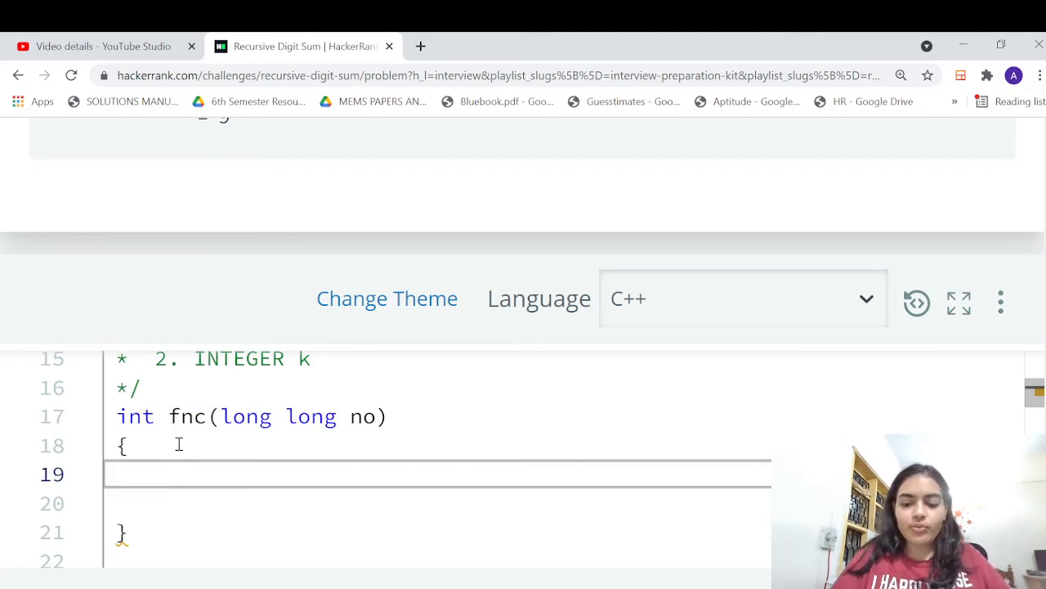
{"action": "type", "text": "//base cas"}
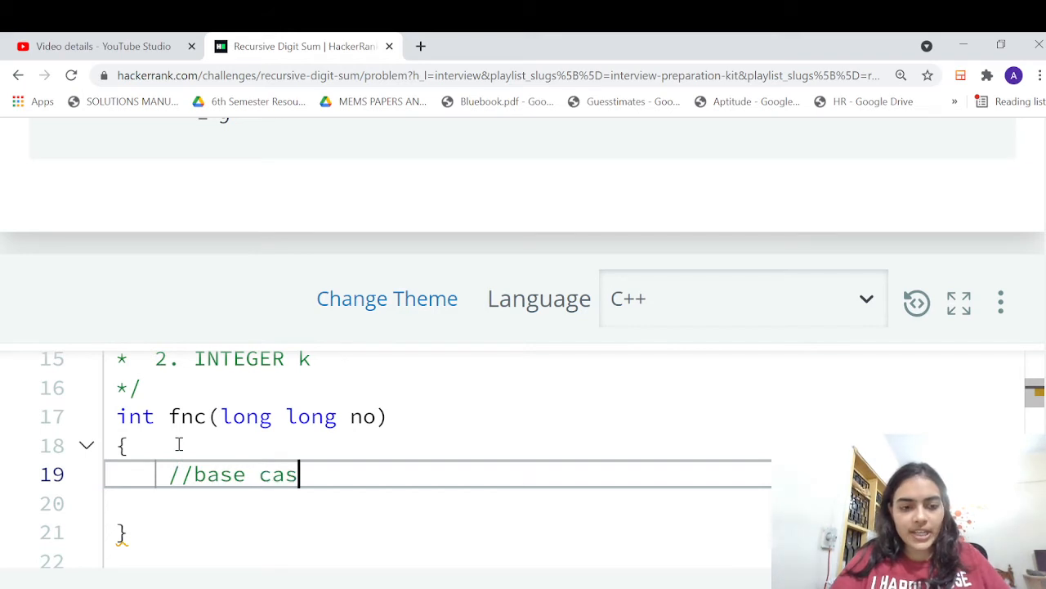
{"action": "type", "text": "e ->when do you return?"}
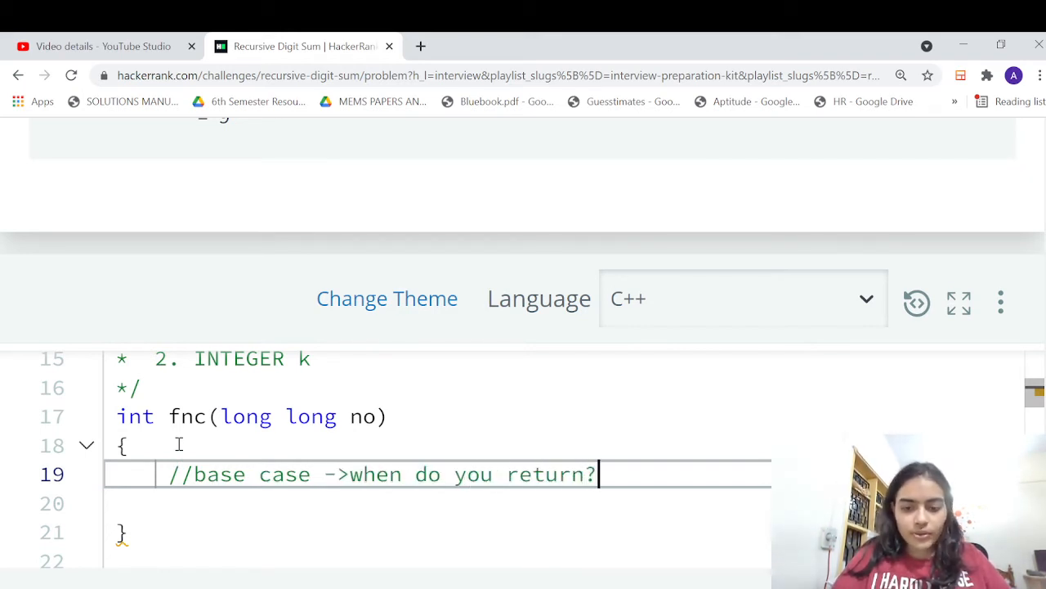
Add a single-digit comment and if(no>=0 && n<=9) return no as the base case
{"action": "type", "text": "//sin"}
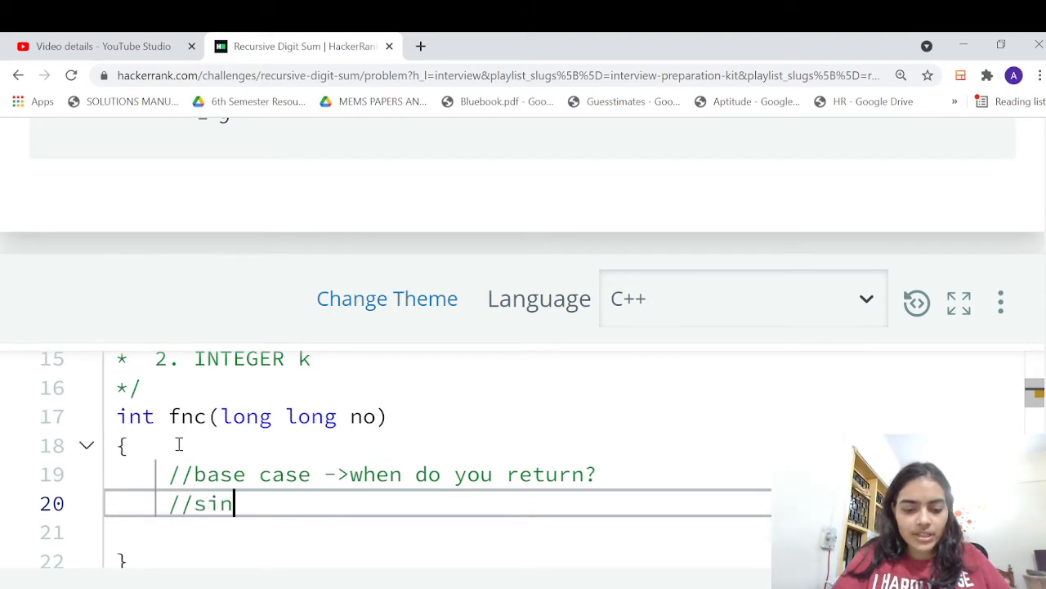
{"action": "type", "text": "gle digit"}
{"action": "left_click", "coordinate": [438, 531]}
{"action": "type", "text": "if(n"}
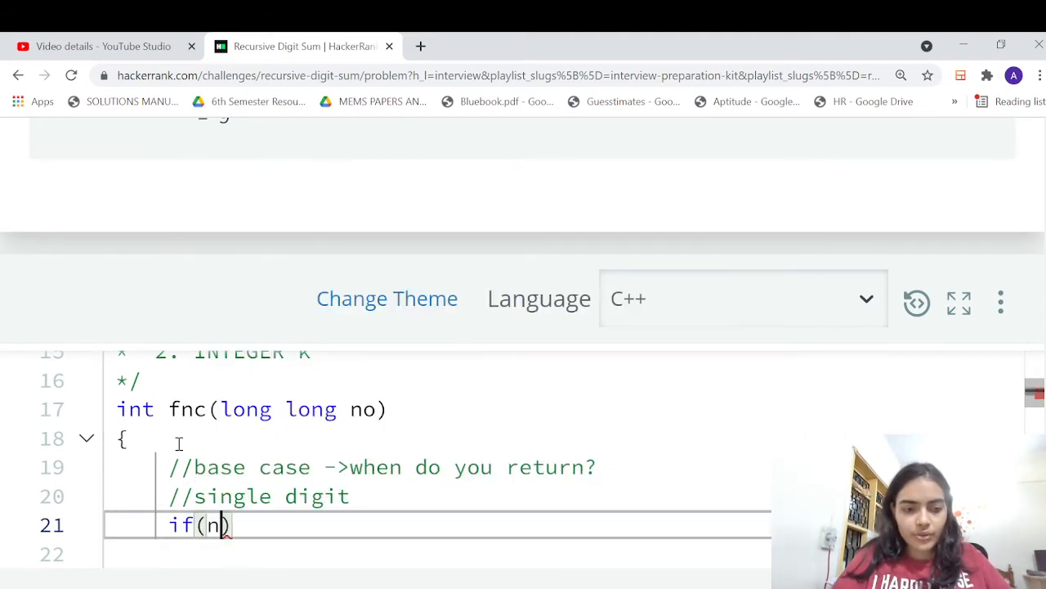
{"action": "type", "text": "o>=0 &&"}
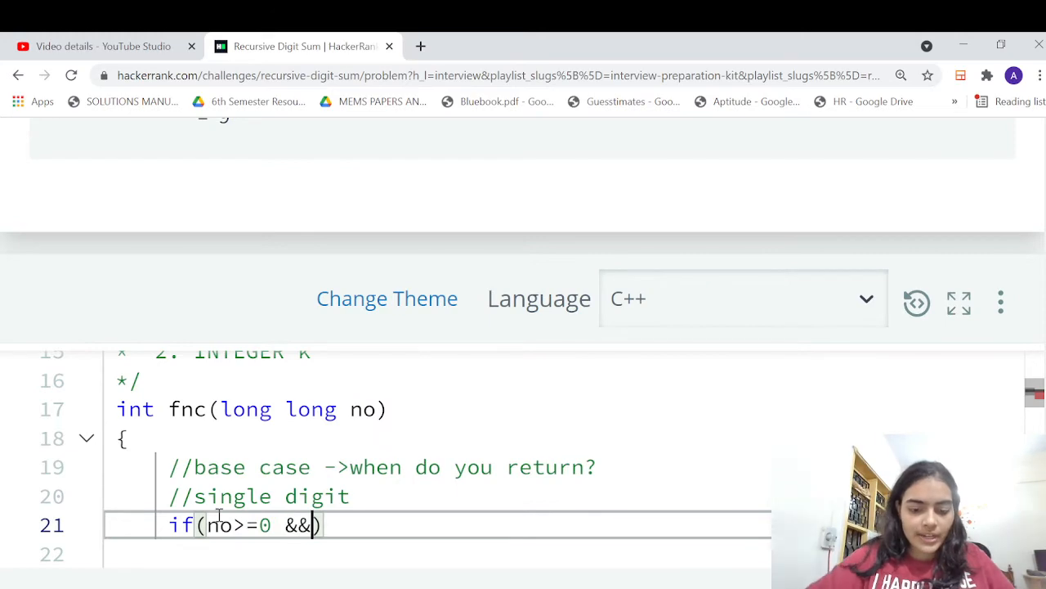
{"action": "type", "text": "n<=9)"}
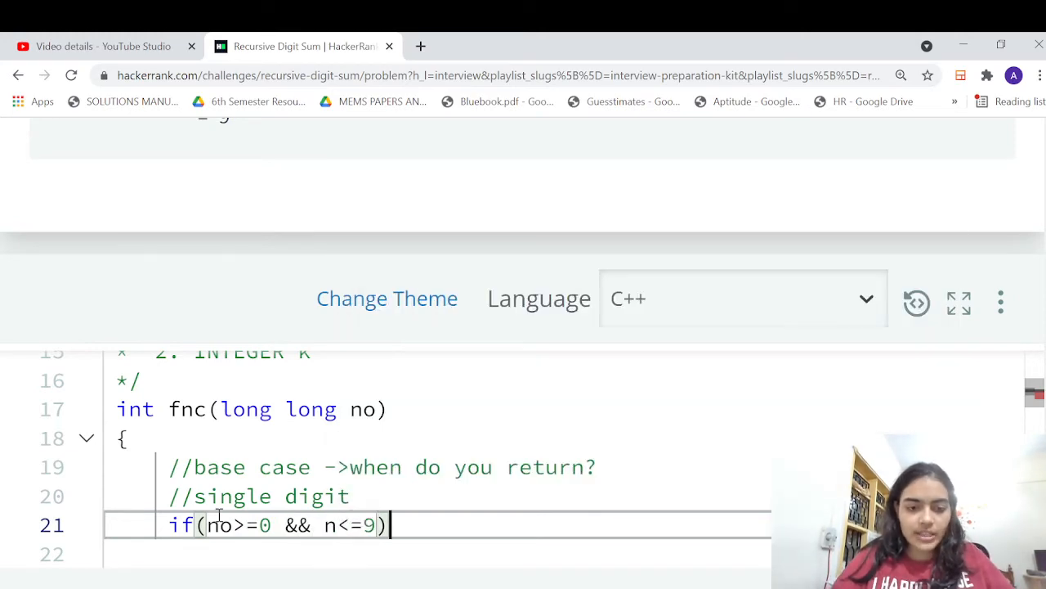
{"action": "type", "text": "return no;"}
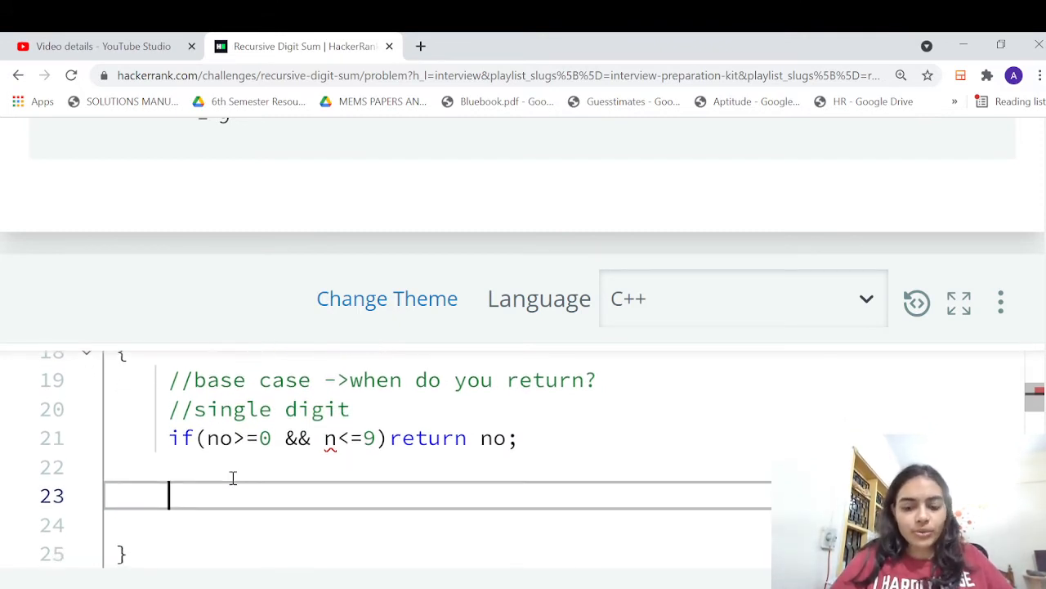
Add an extract-digits comment, declare long long sum=0 and start a while(no>0) loop
{"action": "type", "text": "//ext"}
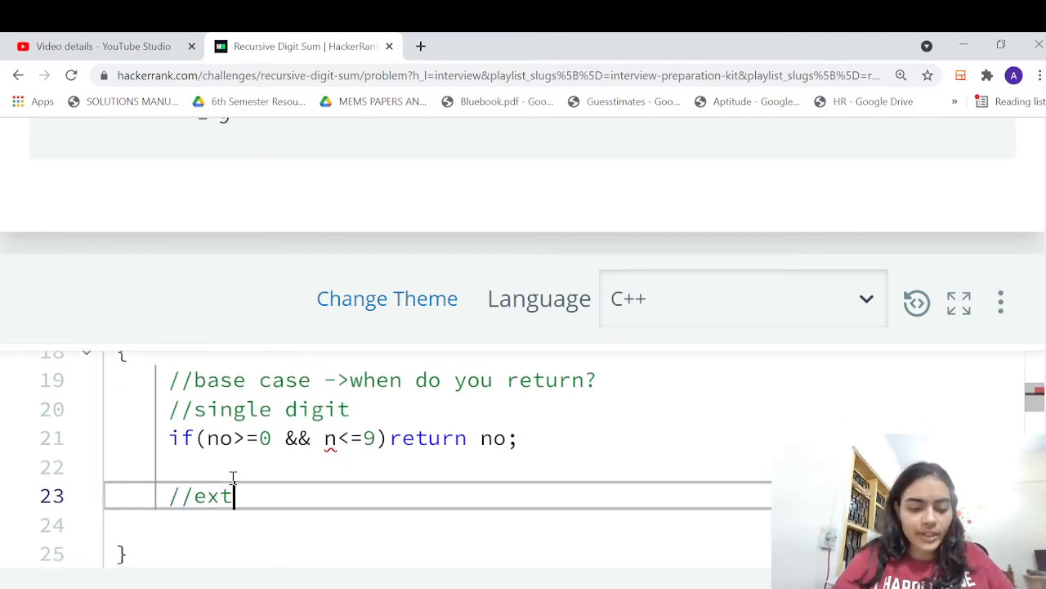
{"action": "type", "text": "ract digits a"}
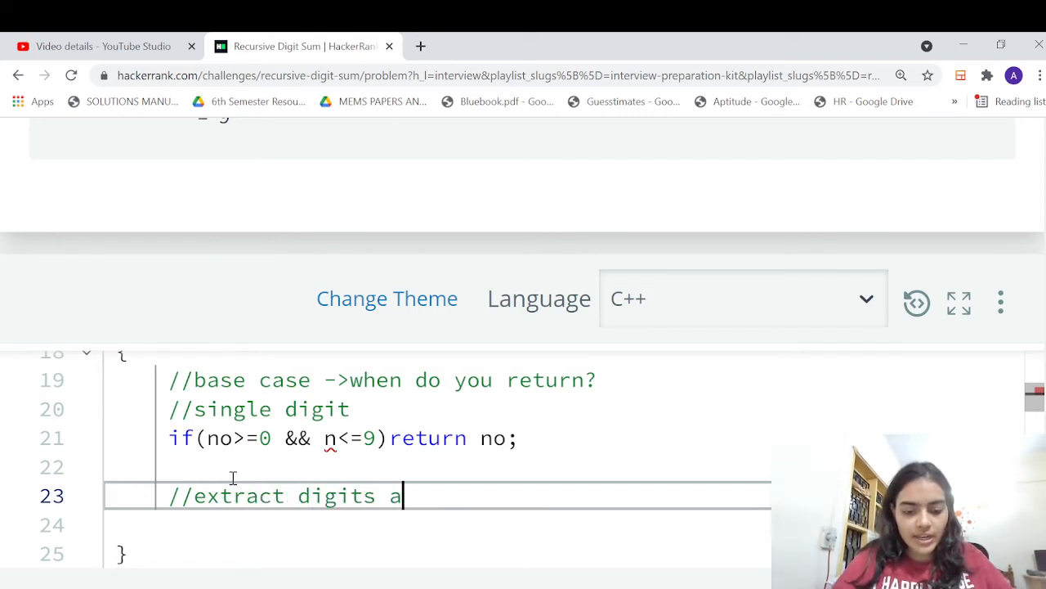
{"action": "type", "text": "nd call fnc again"}
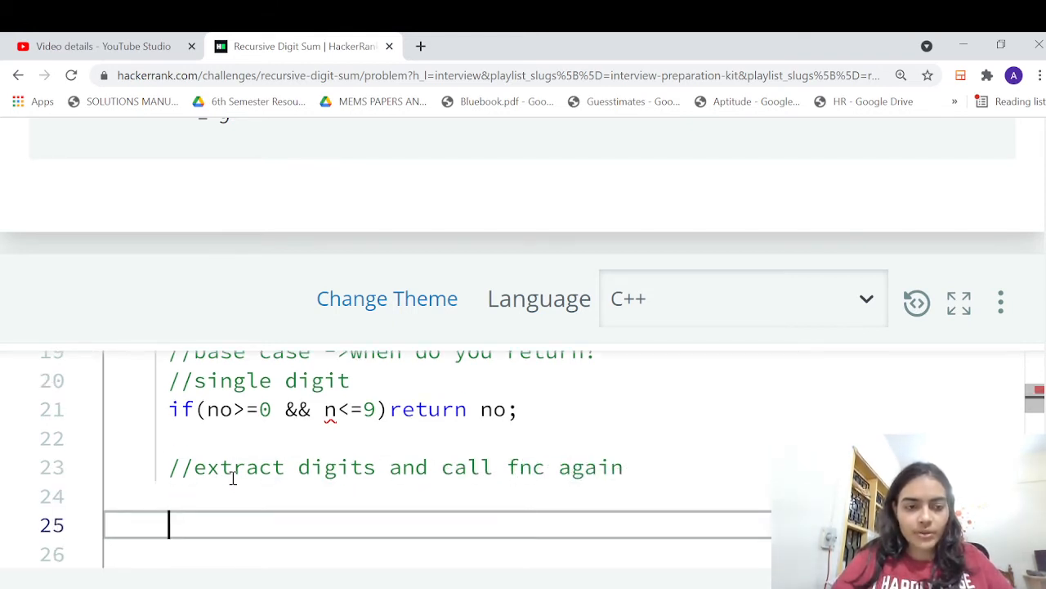
{"action": "type", "text": "long long no)"}
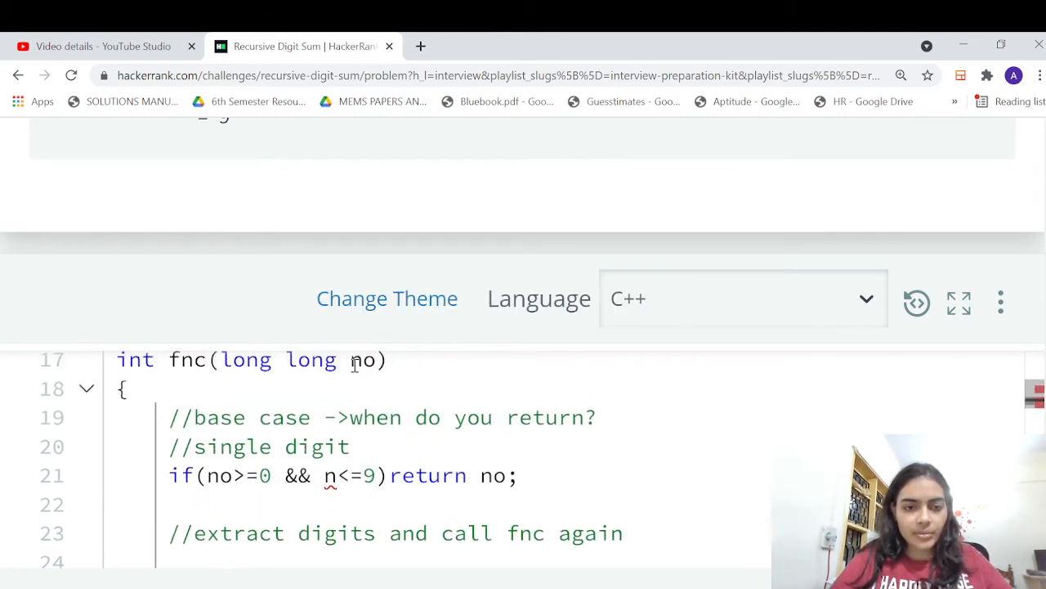
{"action": "scroll", "scroll_direction": "down", "scroll_amount": 3}
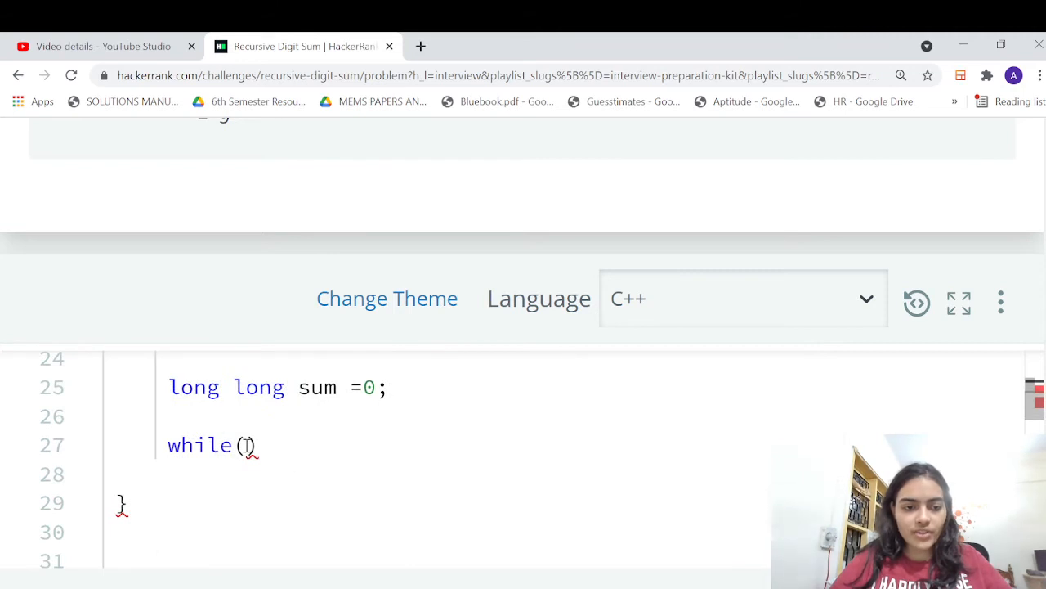
{"action": "type", "text": "no>0"}
{"action": "left_click", "coordinate": [461, 474]}
{"action": "type", "text": "{"}
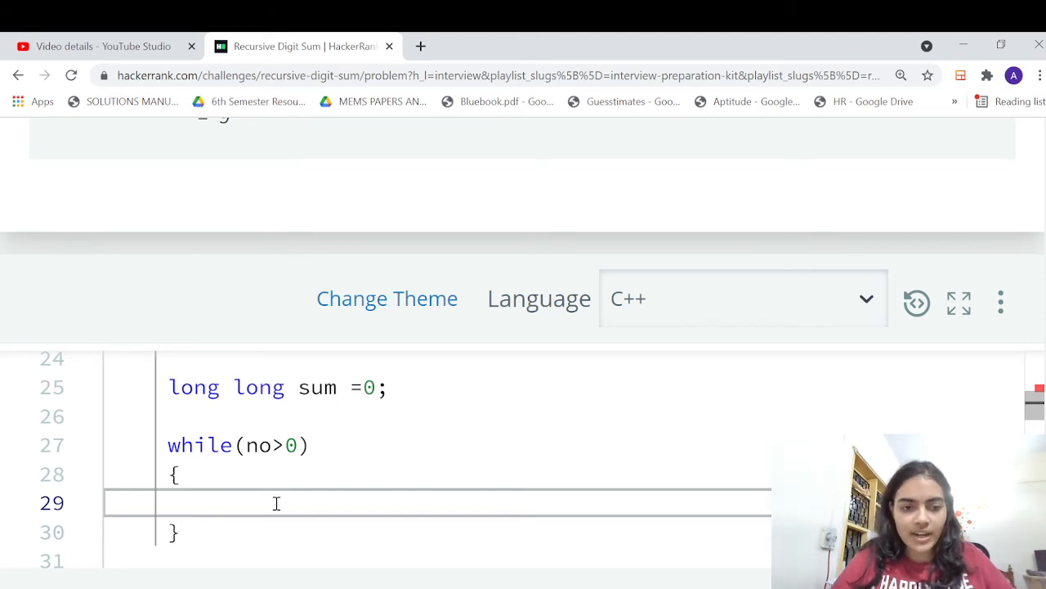
Inside the loop write sum+=no%10; and no/=10;
{"action": "type", "text": "sum+="}
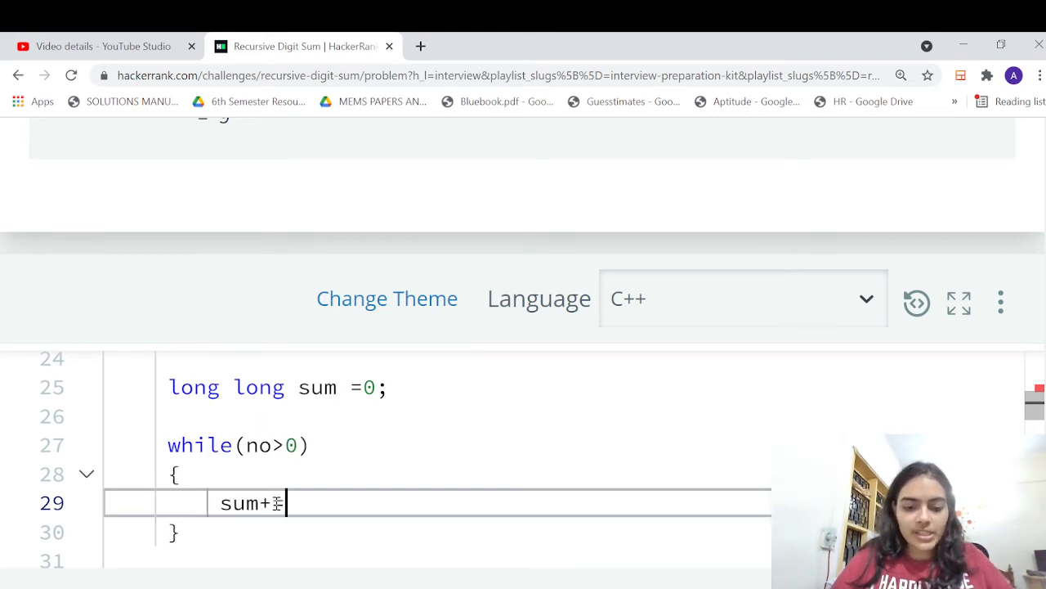
{"action": "type", "text": "no%10;"}
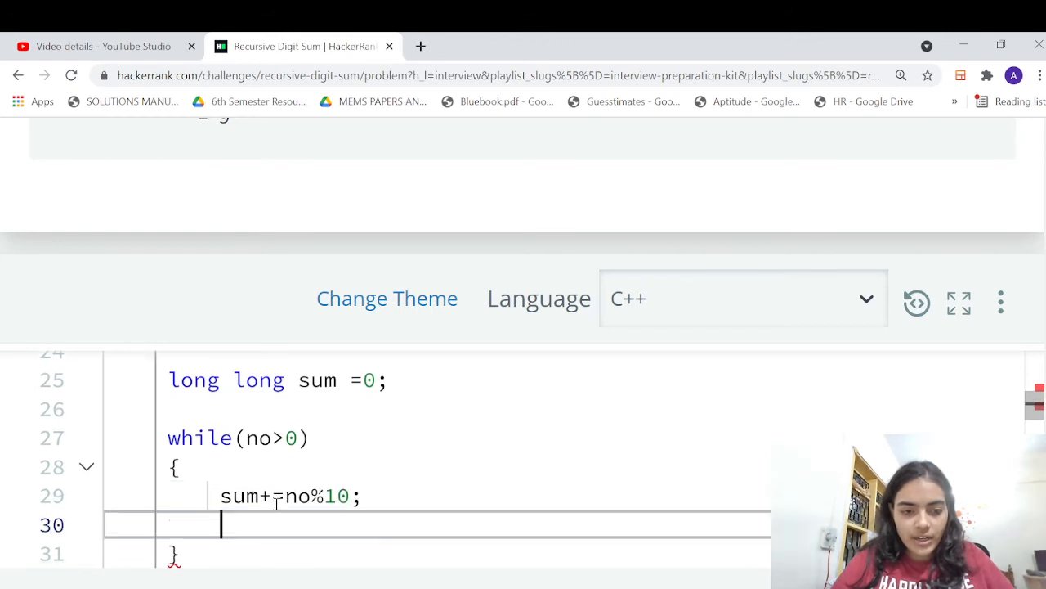
{"action": "type", "text": "no=no"}
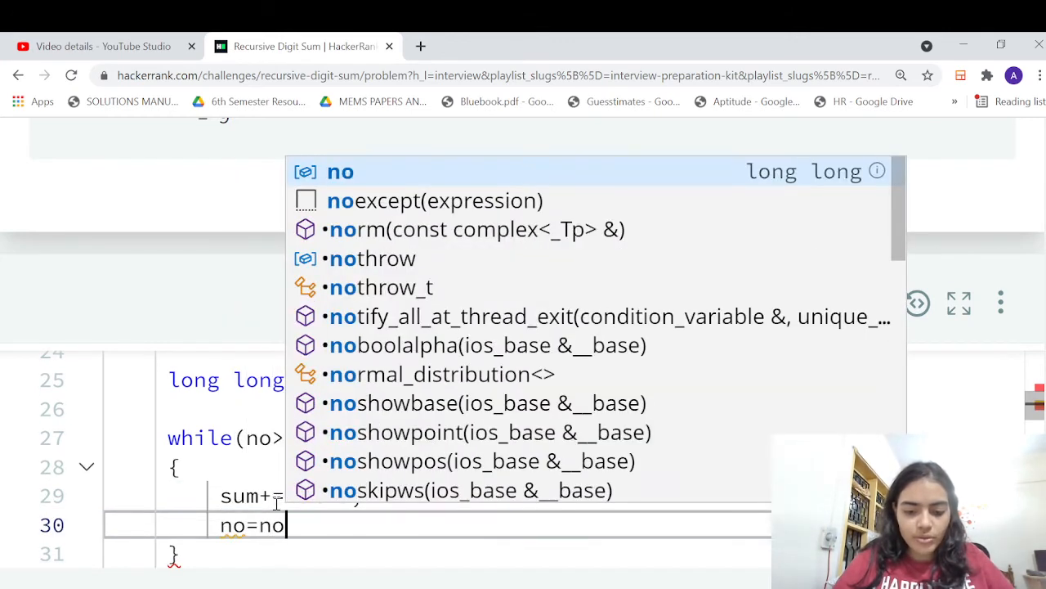
{"action": "type", "text": "/10;"}
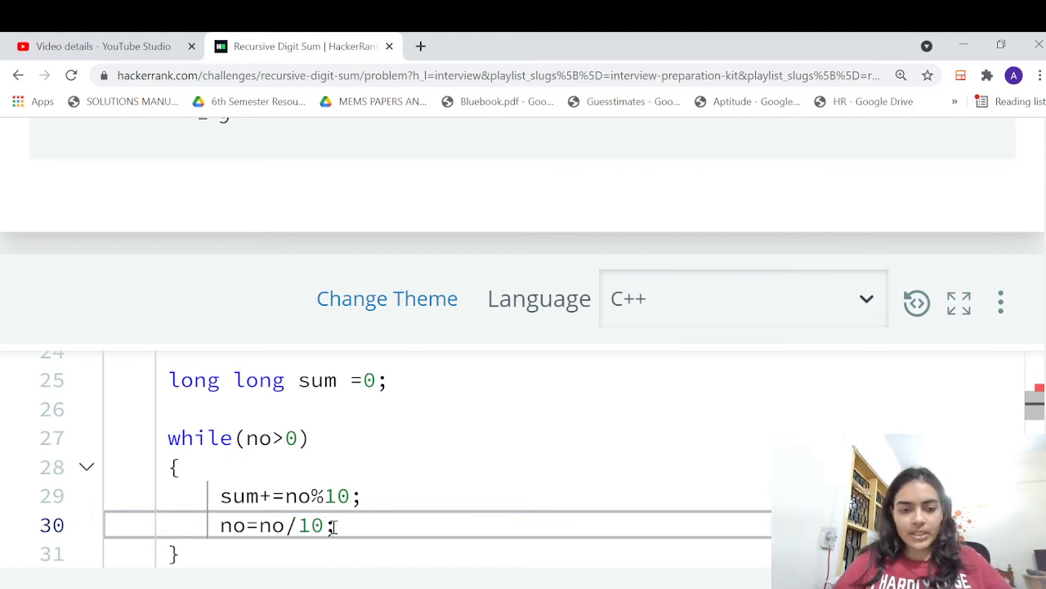
{"action": "key", "text": "Backspace"}
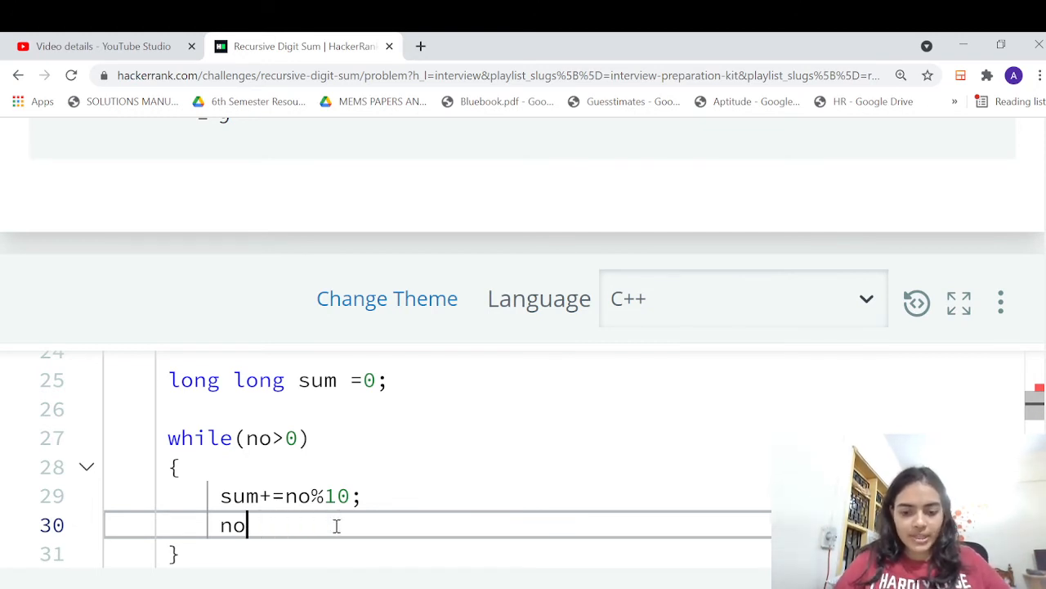
{"action": "type", "text": "/=1"}
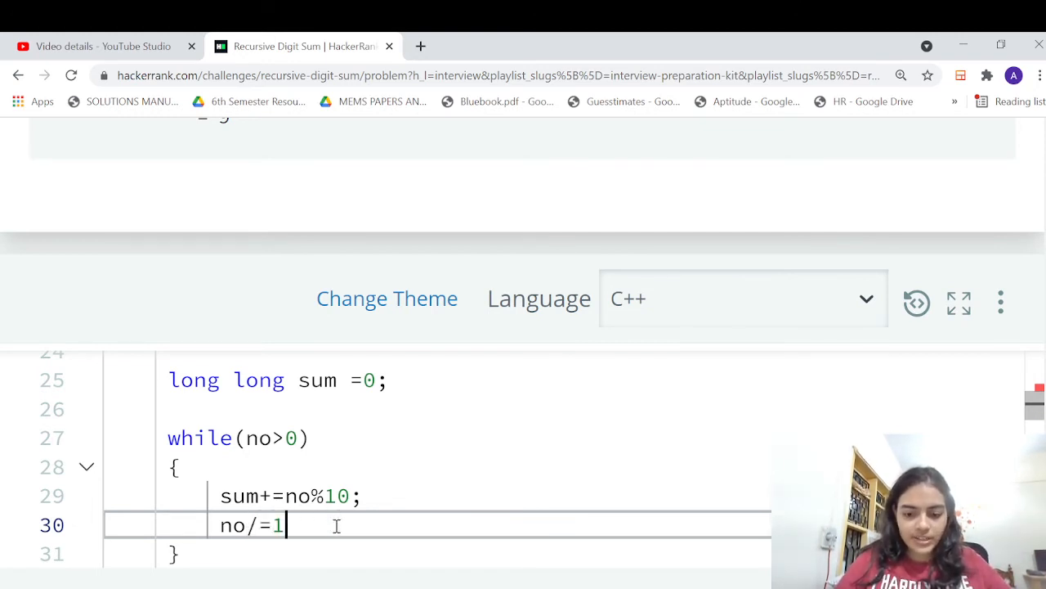
{"action": "type", "text": "0;"}
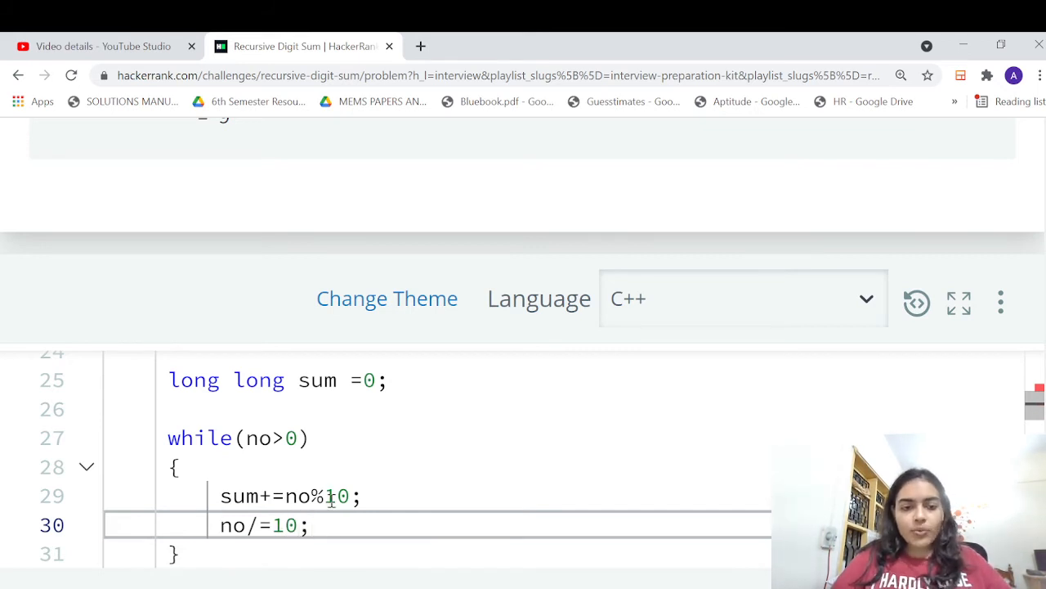
Add comments tracing no = 123 through the loop down to 0 with the accumulating sum
{"action": "type", "text": "//"}
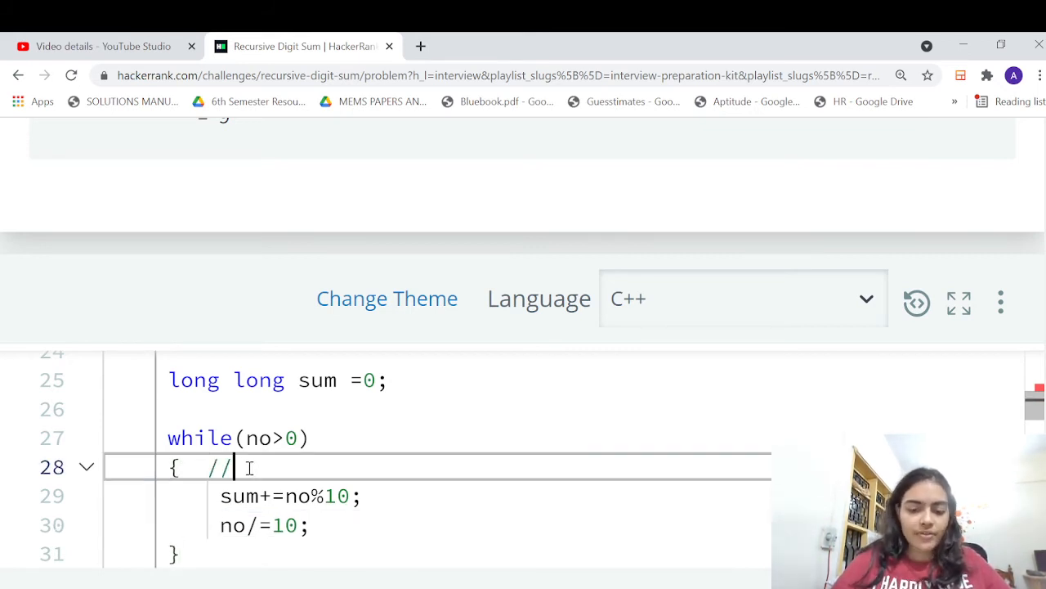
{"action": "type", "text": "no =>123"}
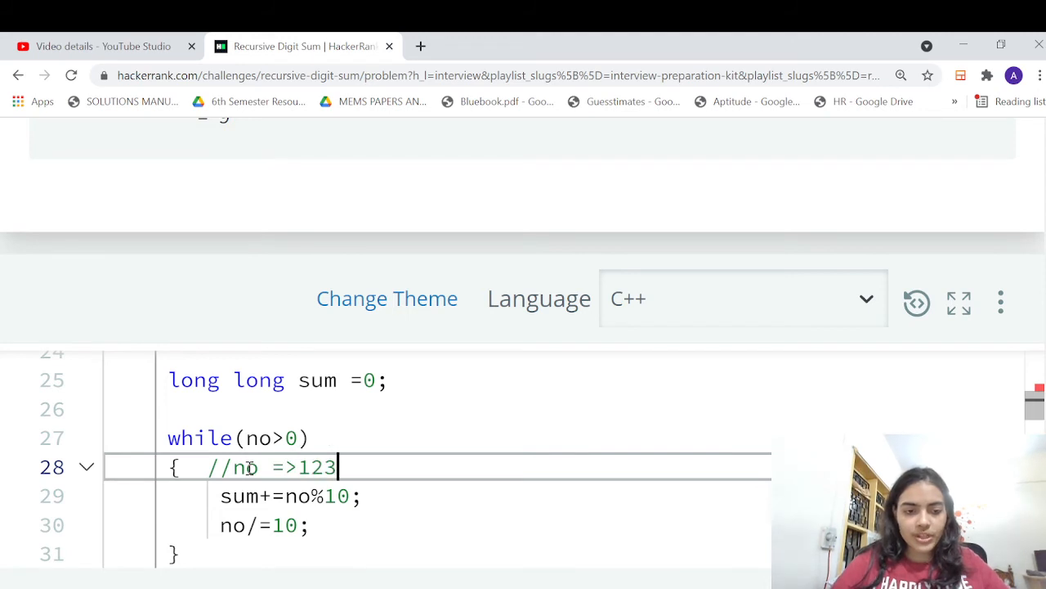
{"action": "mouse_move", "coordinate": [433, 513]}
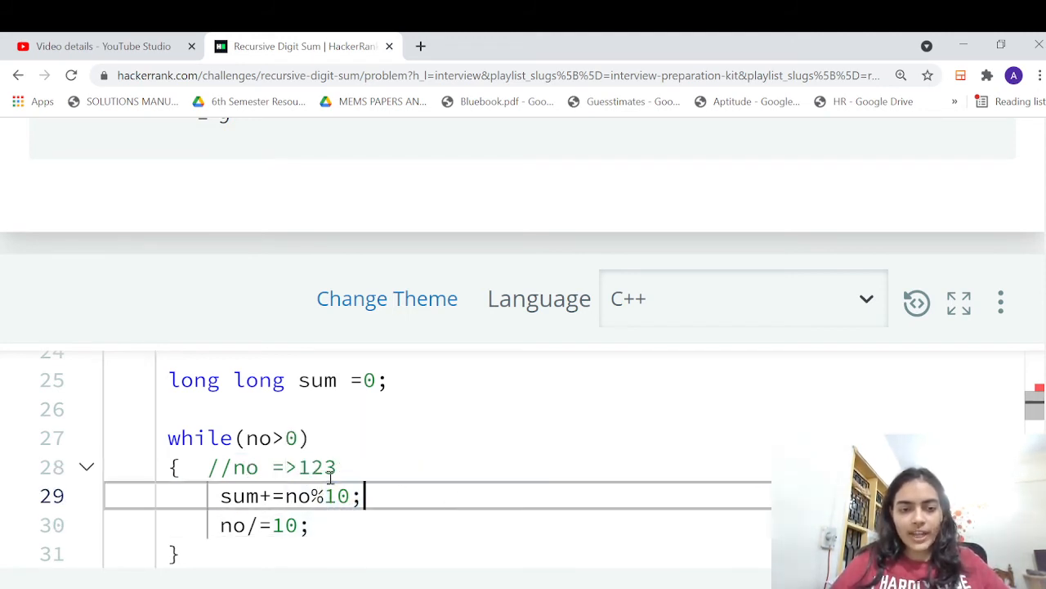
{"action": "type", "text": "=>3"}
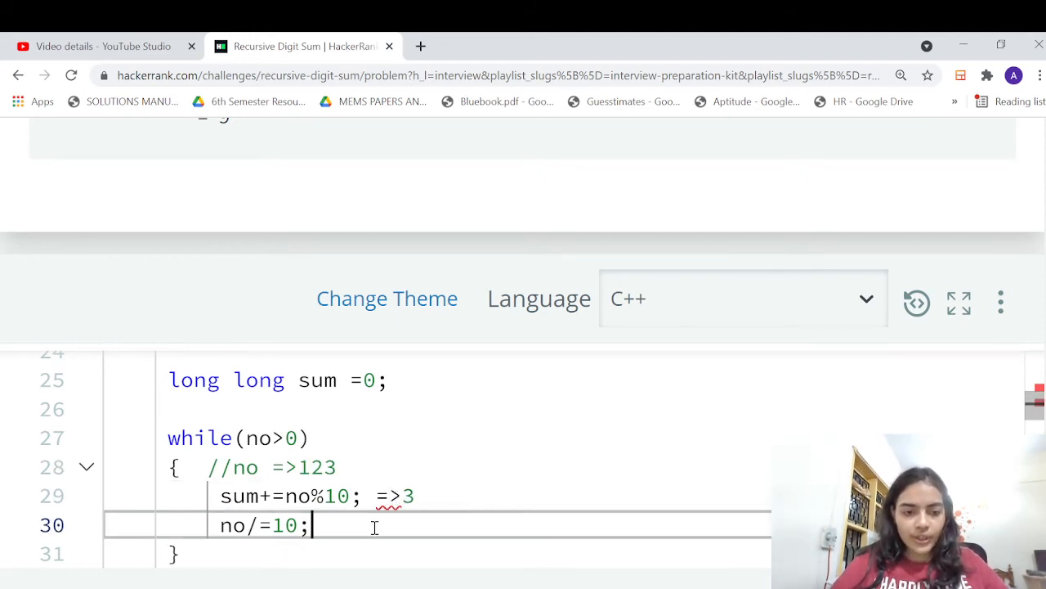
{"action": "type", "text": "=>1"}
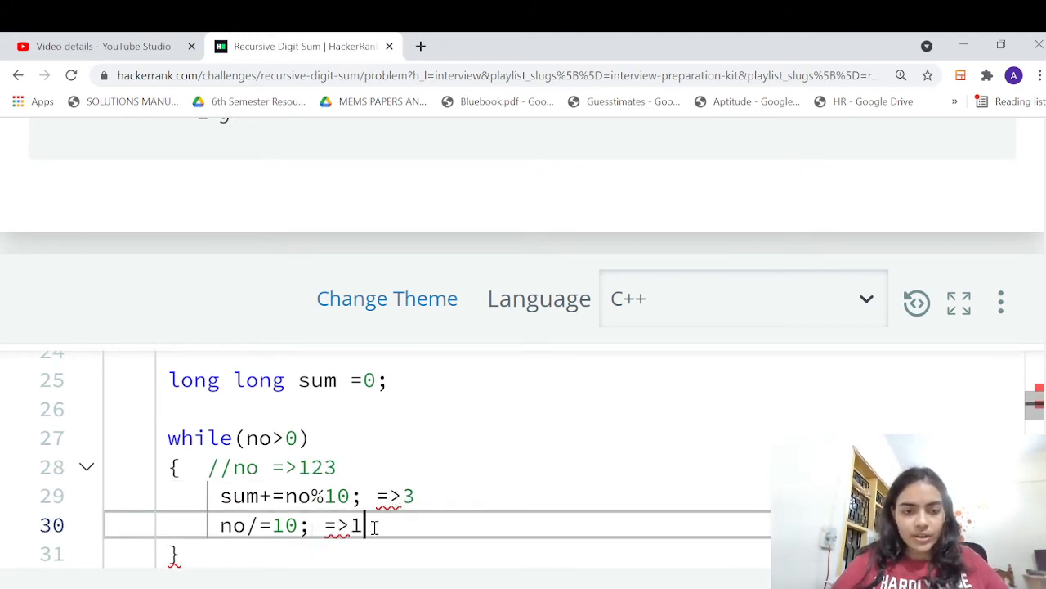
{"action": "type", "text": "2"}
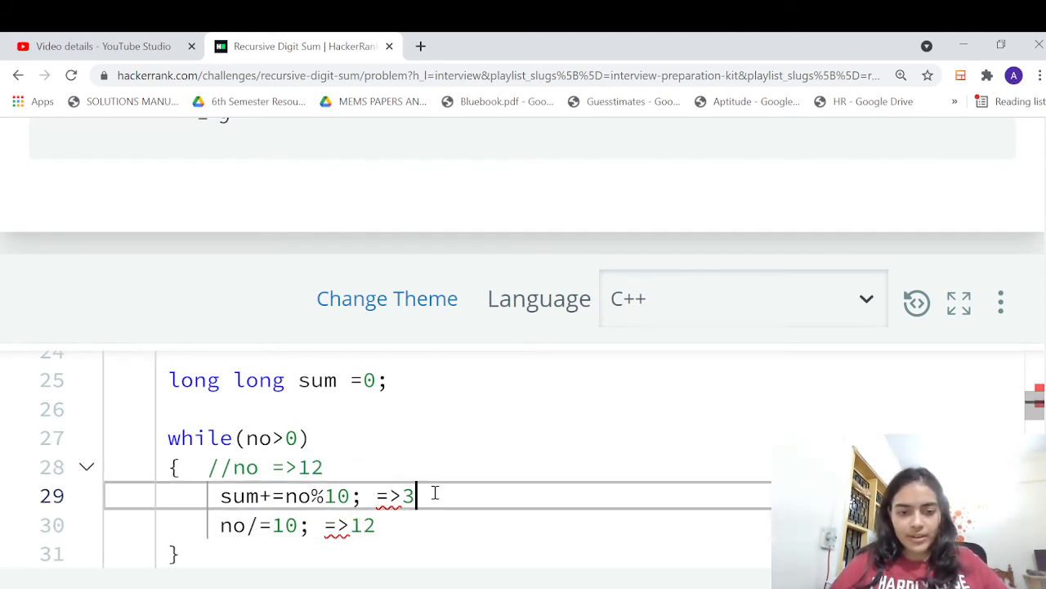
{"action": "type", "text": "+2"}
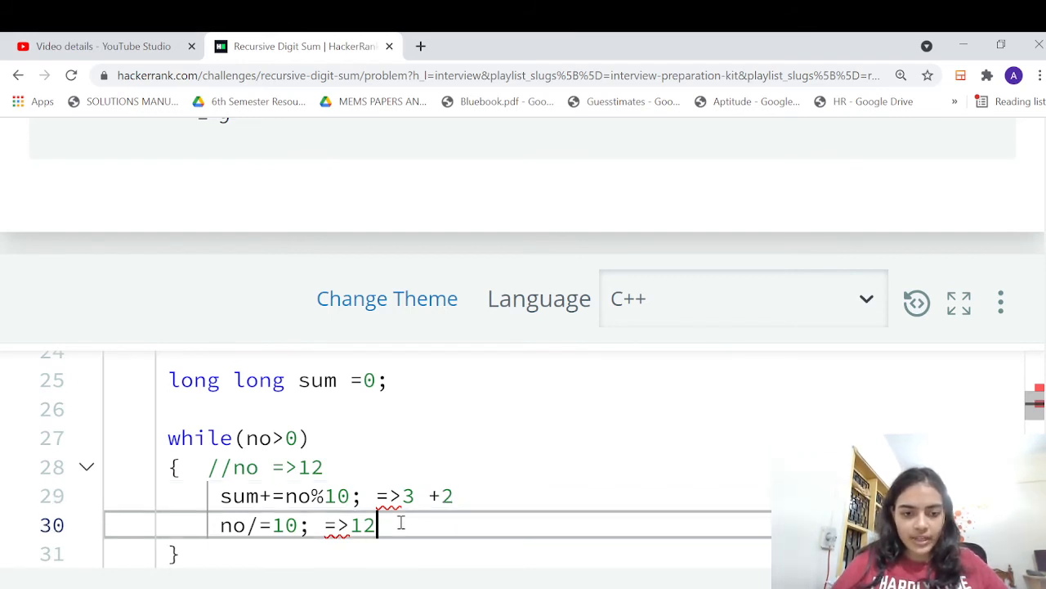
{"action": "key", "text": "Backspace"}
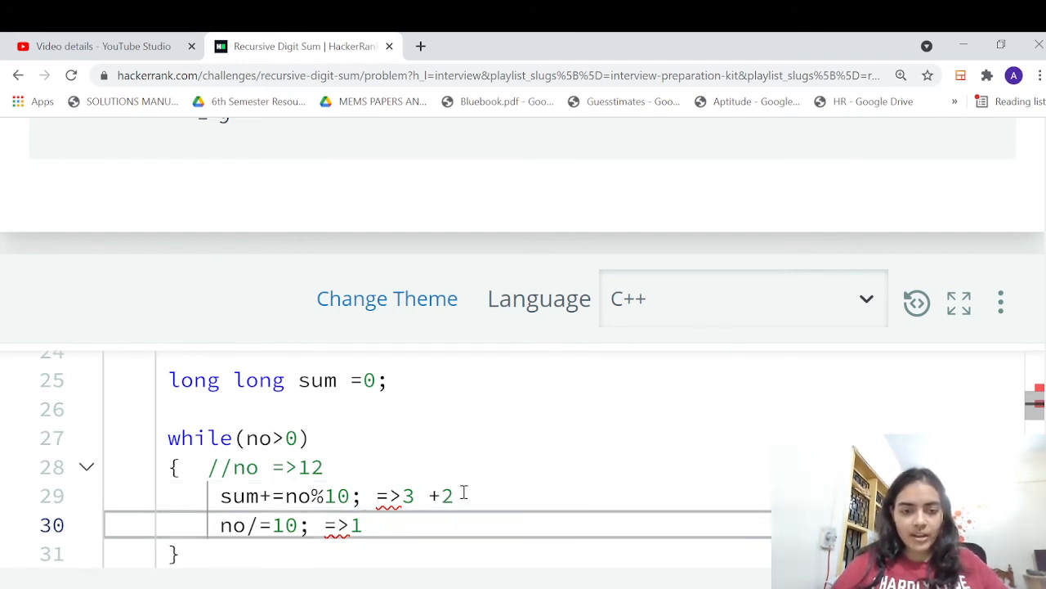
{"action": "type", "text": "+1"}
{"action": "type", "text": "0"}
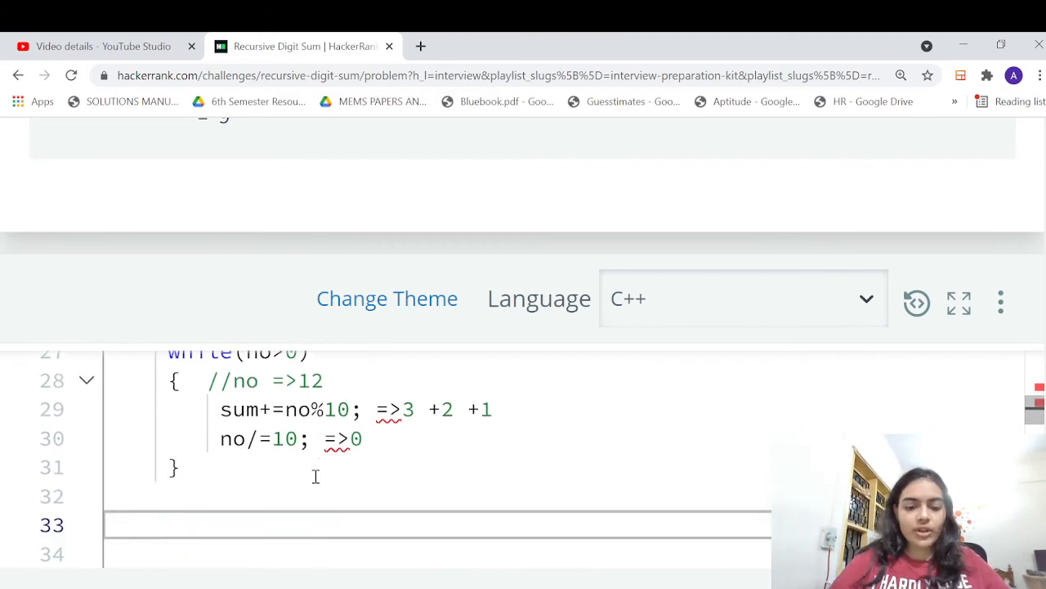
End fnc with return fnc(sum); and move down past main to the Run Code area
{"action": "type", "text": "fnc("}
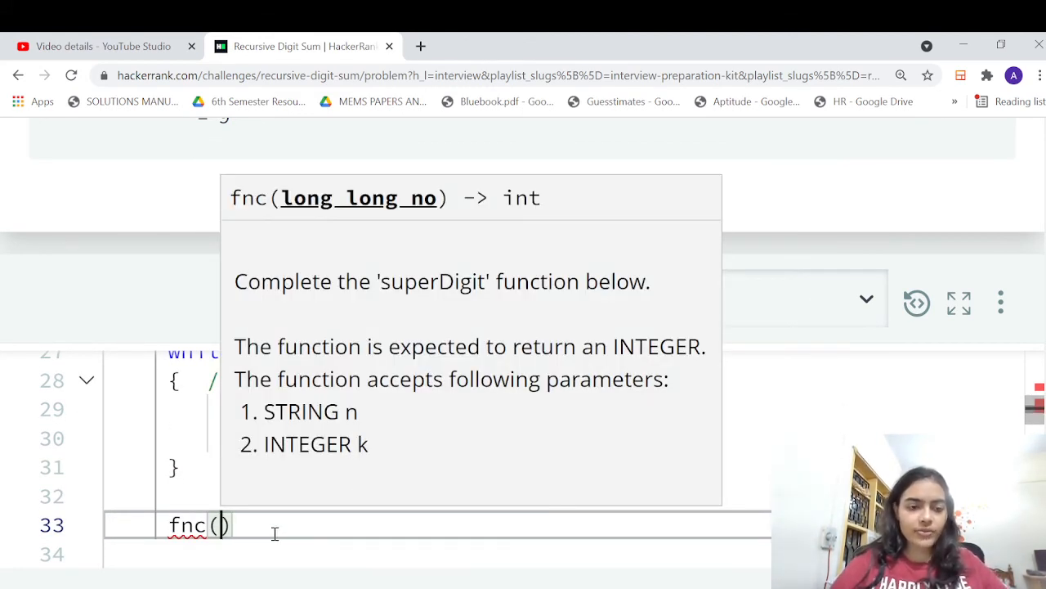
{"action": "type", "text": "sum"}
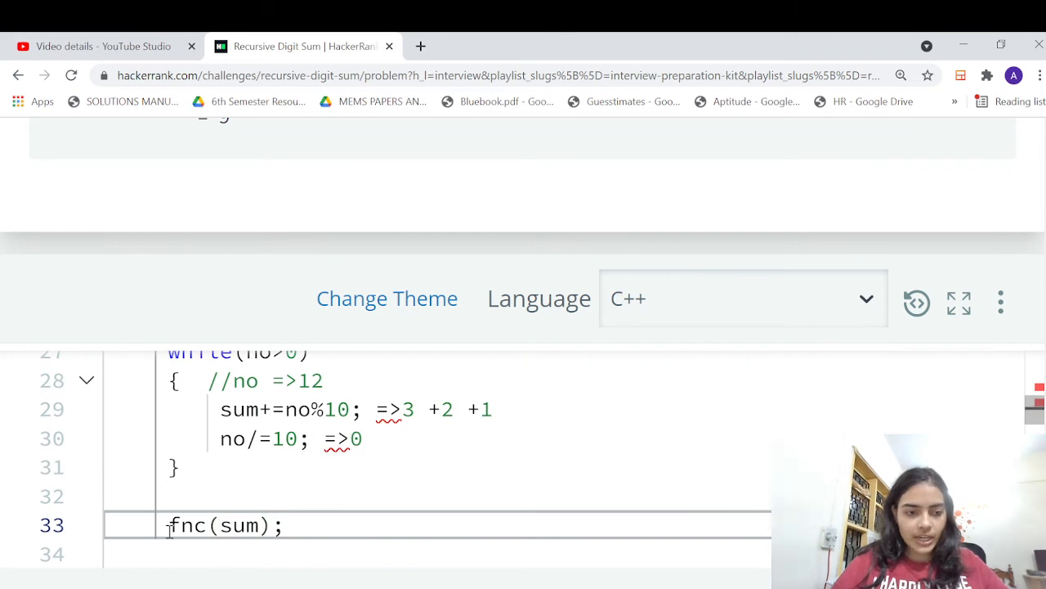
{"action": "type", "text": "return"}
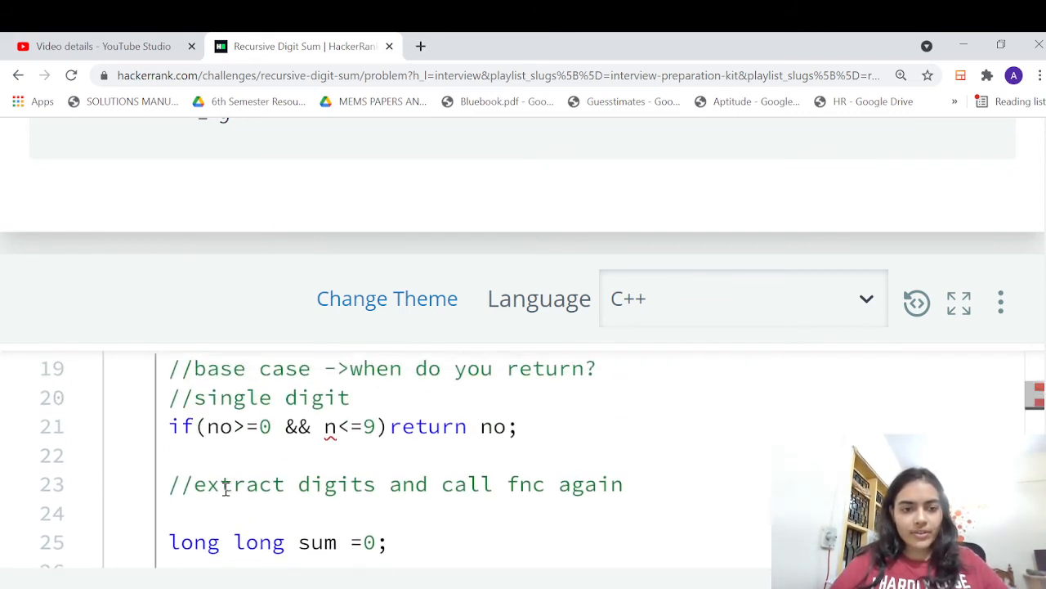
{"action": "scroll", "scroll_direction": "down", "scroll_amount": 3}
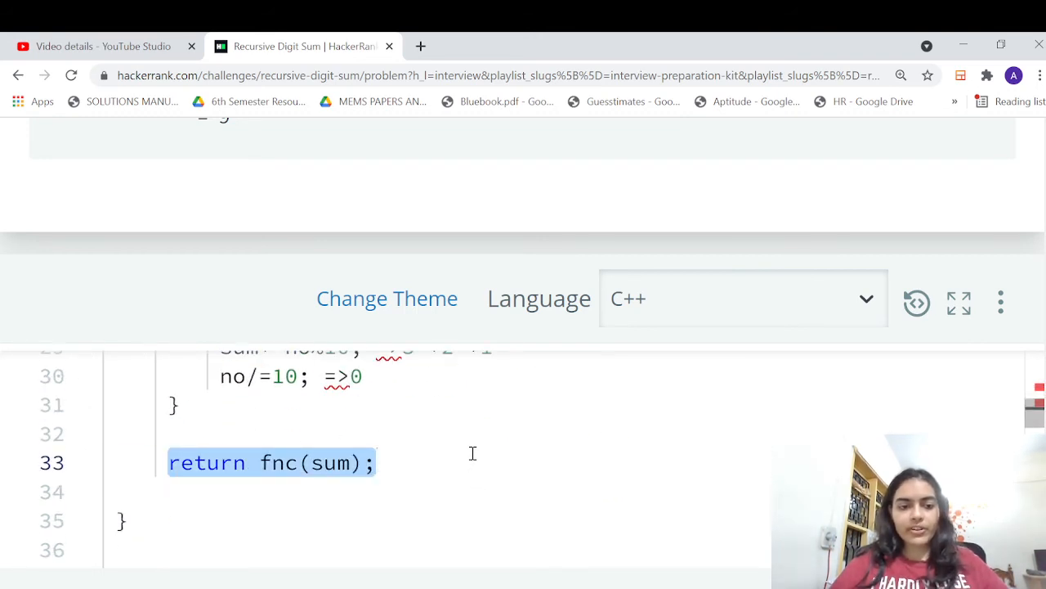
{"action": "scroll", "scroll_direction": "down", "scroll_amount": 3}
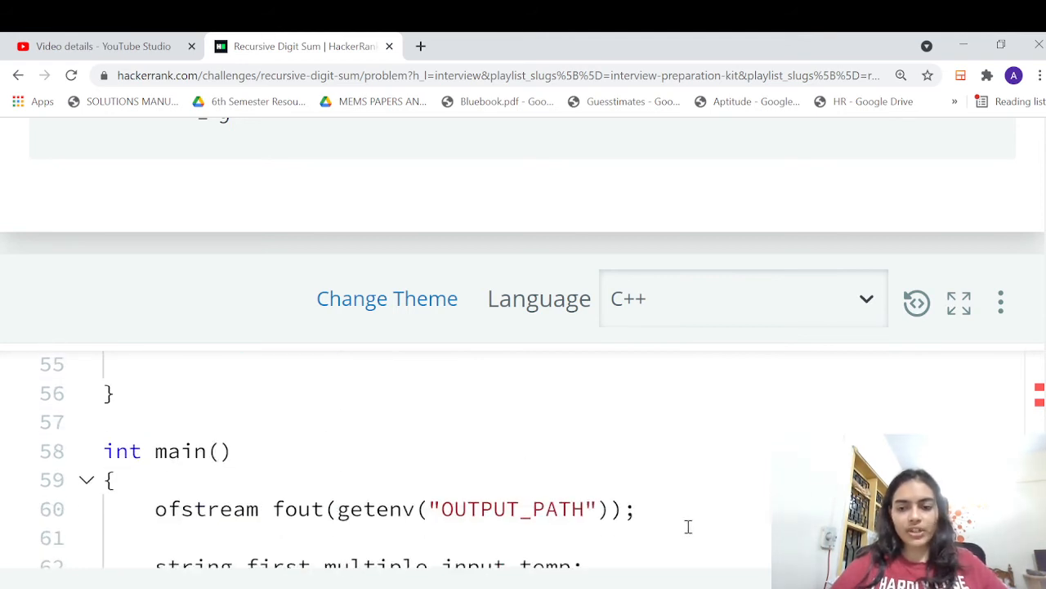
{"action": "scroll", "scroll_direction": "down", "scroll_amount": 3}
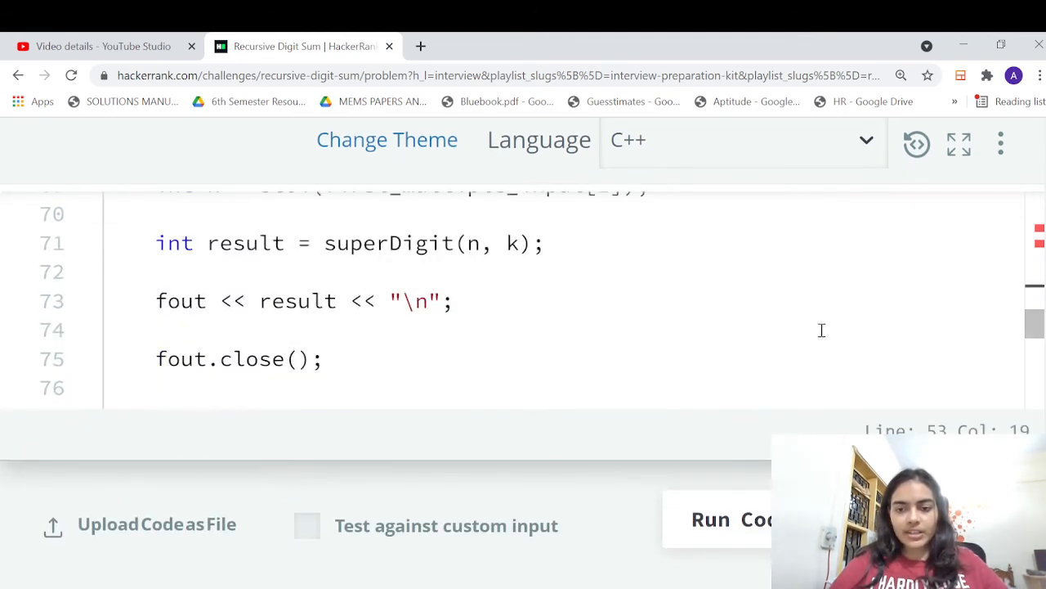
Run the code on the sample tests, fix the compilation error and see all samples pass
{"action": "left_click", "coordinate": [936, 147]}
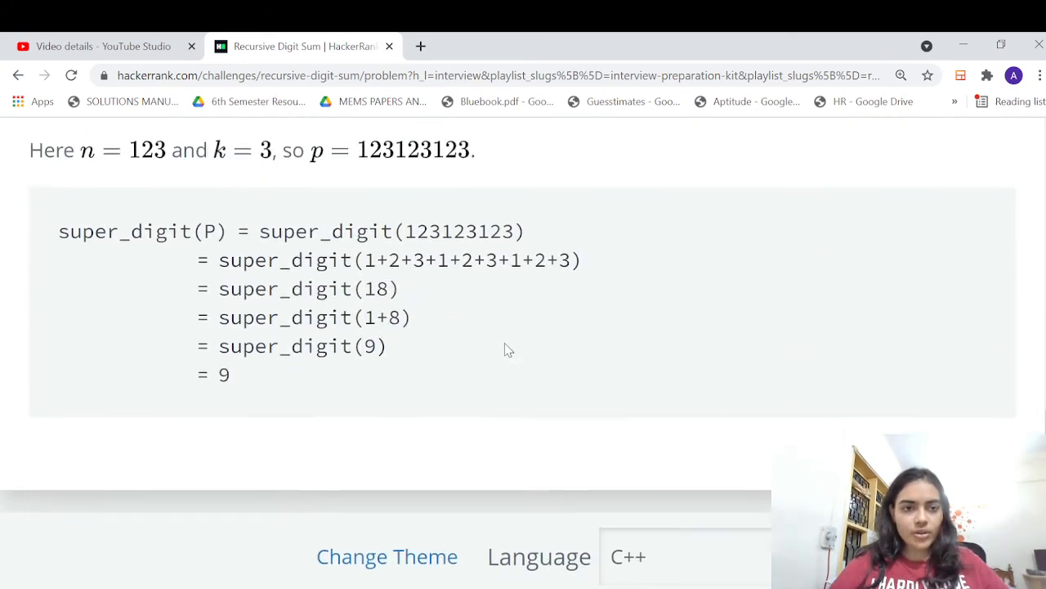
{"action": "scroll", "scroll_direction": "down", "scroll_amount": 3}
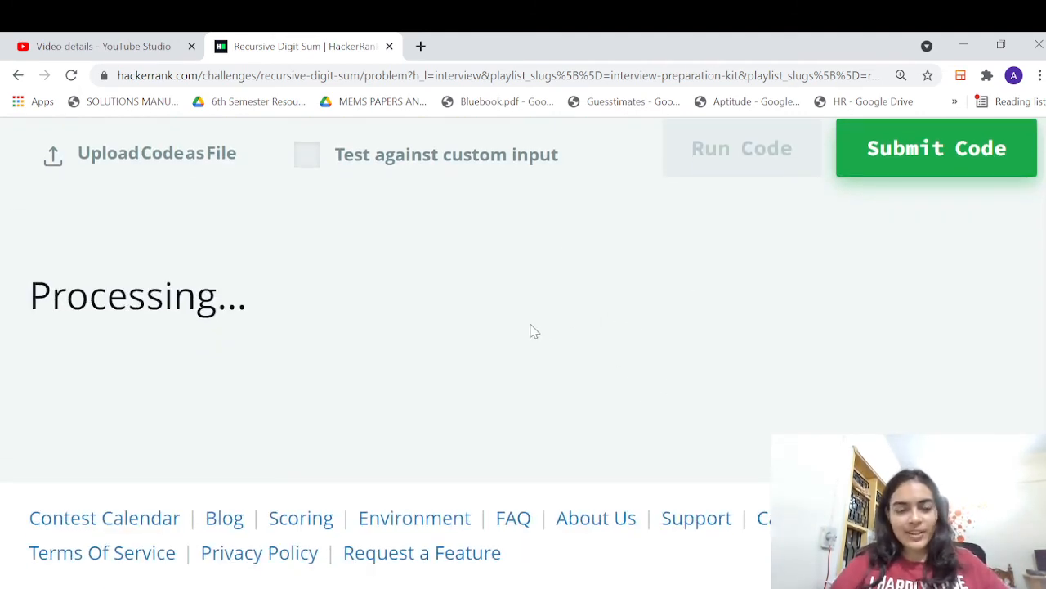
{"action": "mouse_move", "coordinate": [515, 363]}
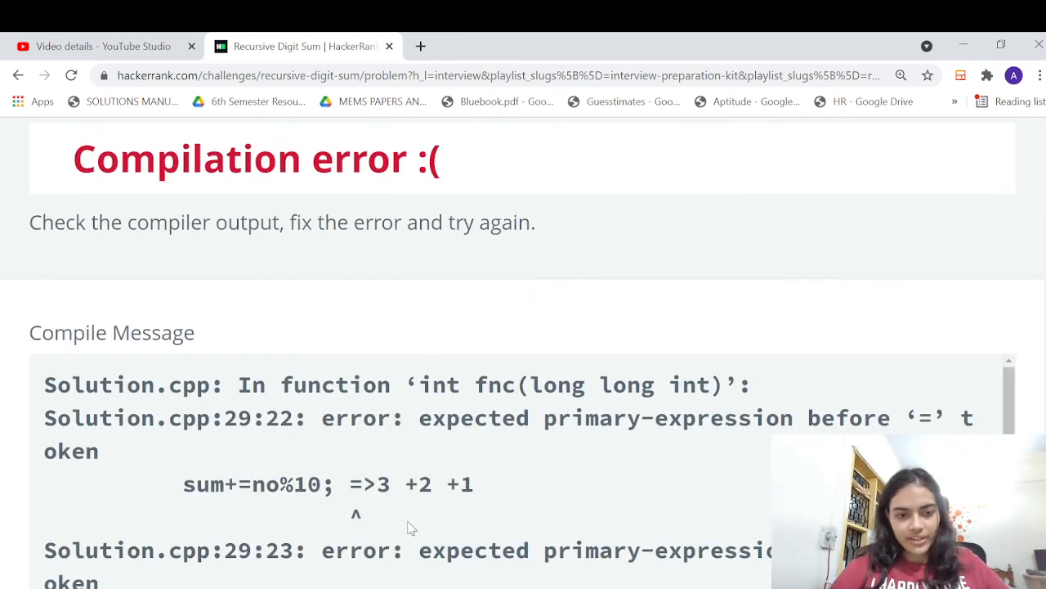
{"action": "scroll", "scroll_direction": "down", "scroll_amount": 3}
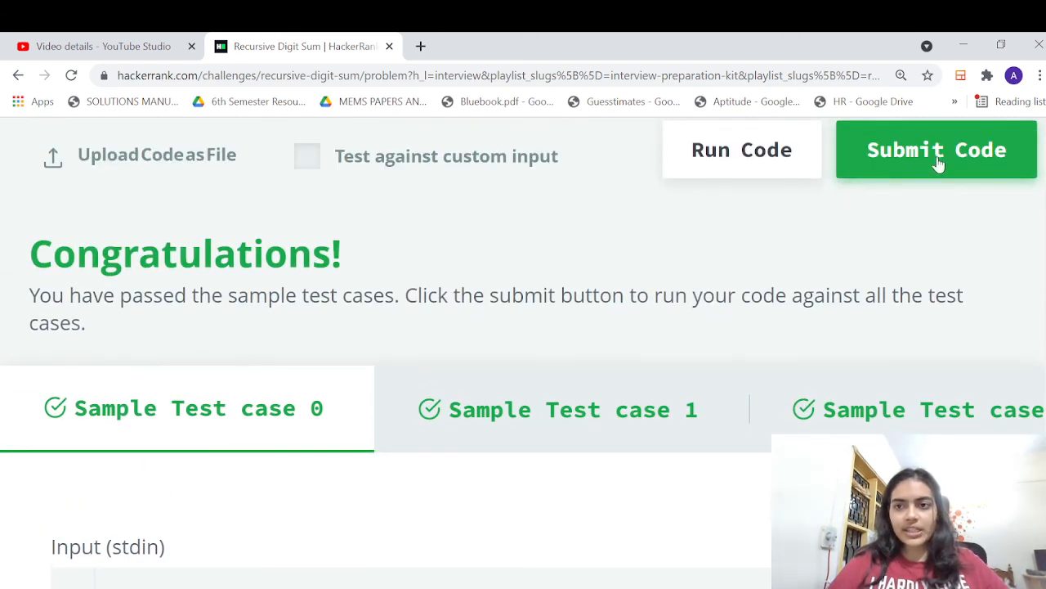
Submit the solution and confirm all test cases pass with the Congratulations message
{"action": "left_click", "coordinate": [935, 151]}
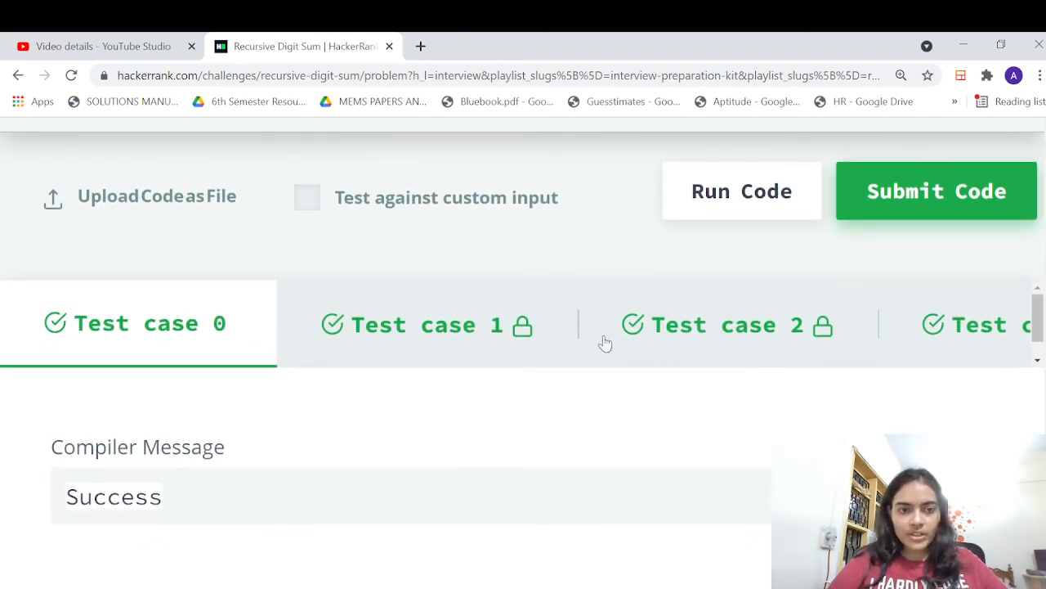
{"action": "left_click", "coordinate": [936, 190]}
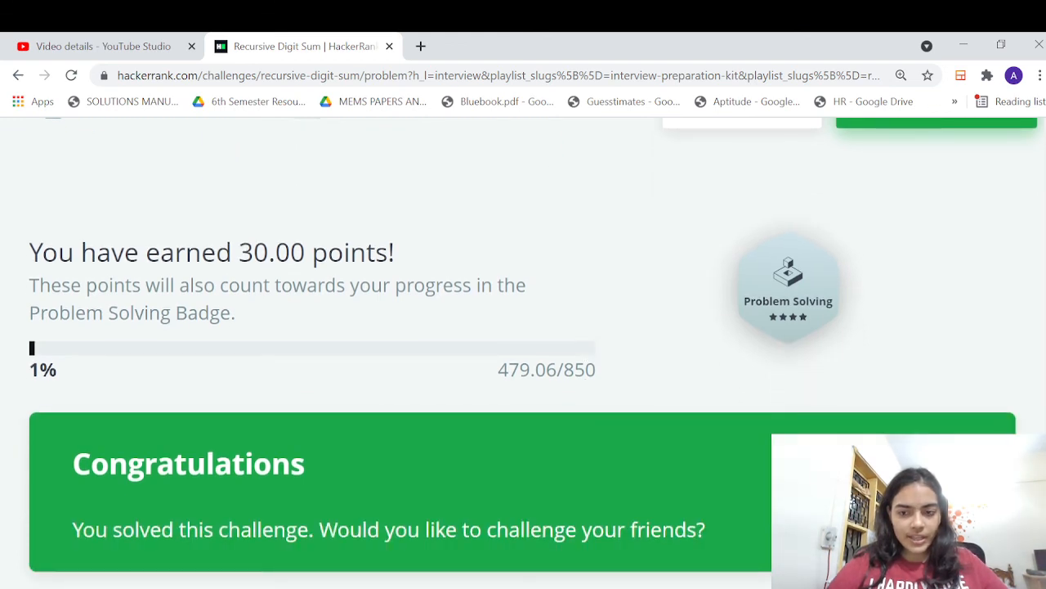